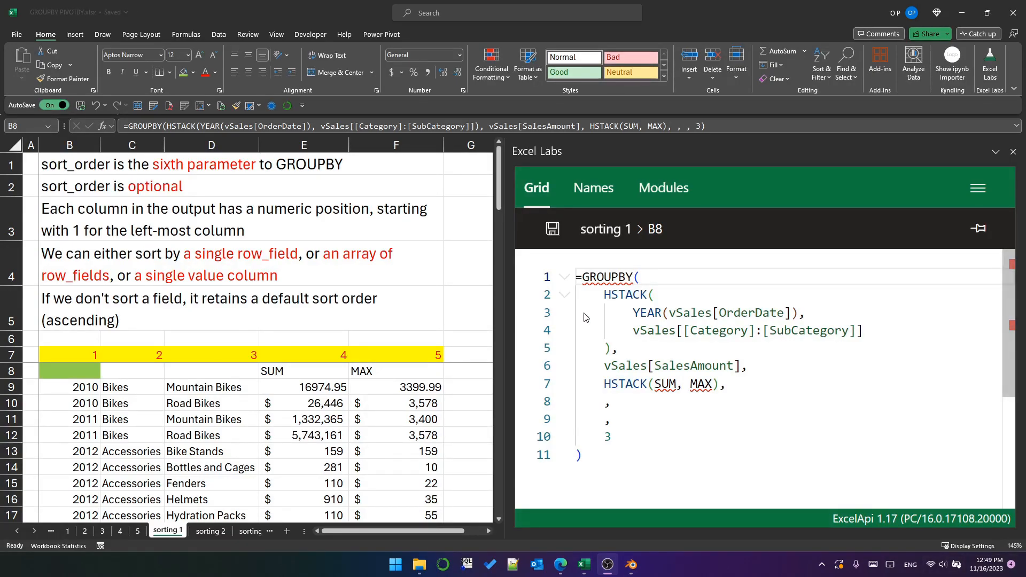
pyautogui.moveTo(606, 276)
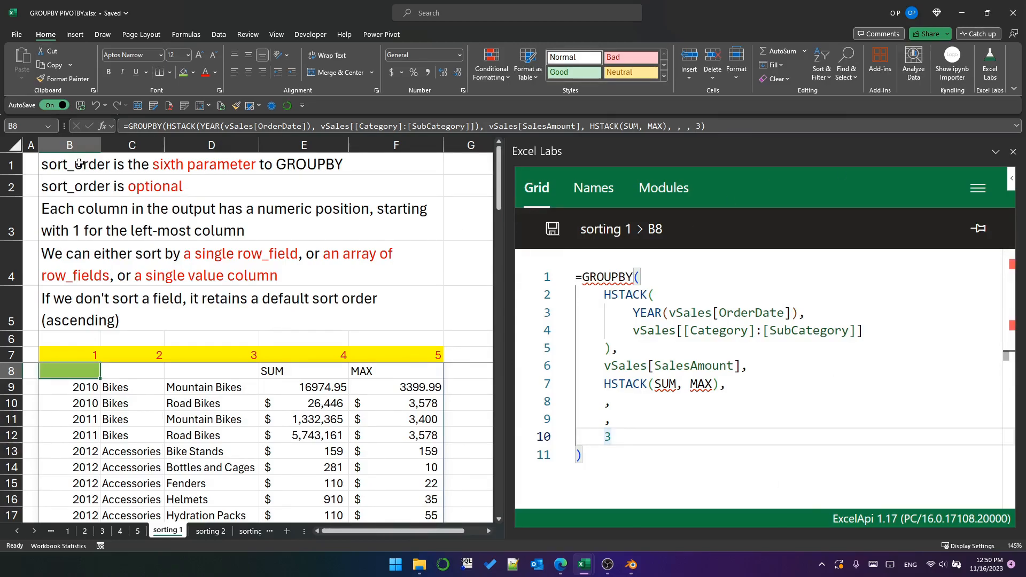
# - Review the notes on the optional sort_order argument, column positions and default ascending order
pyautogui.click(70, 186)
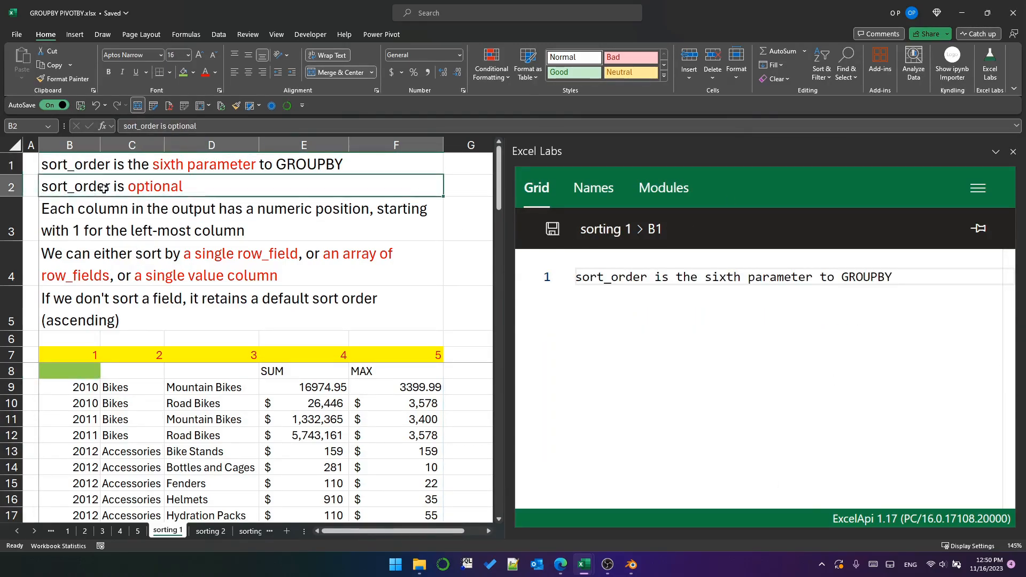
pyautogui.click(70, 354)
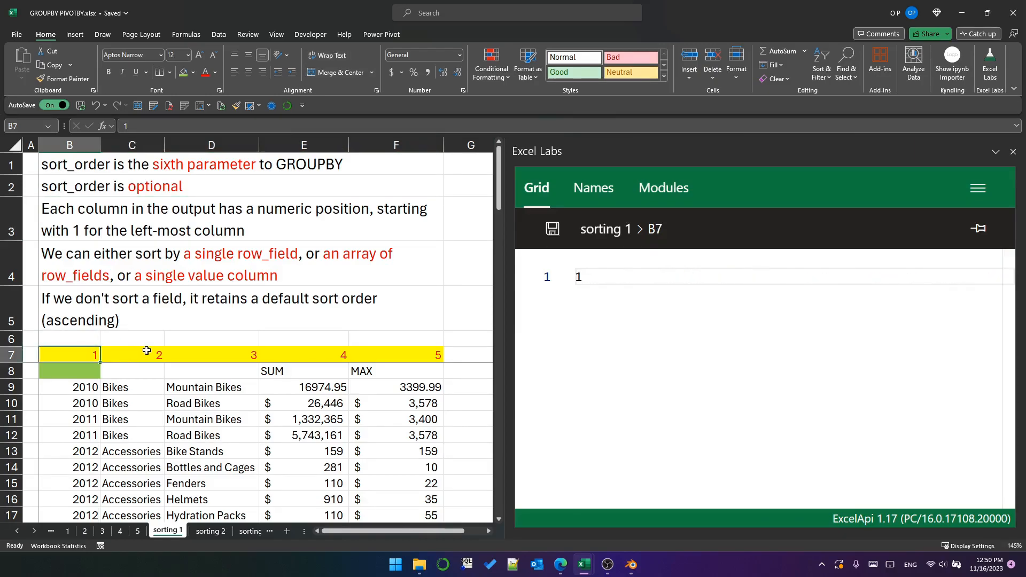
pyautogui.click(131, 354)
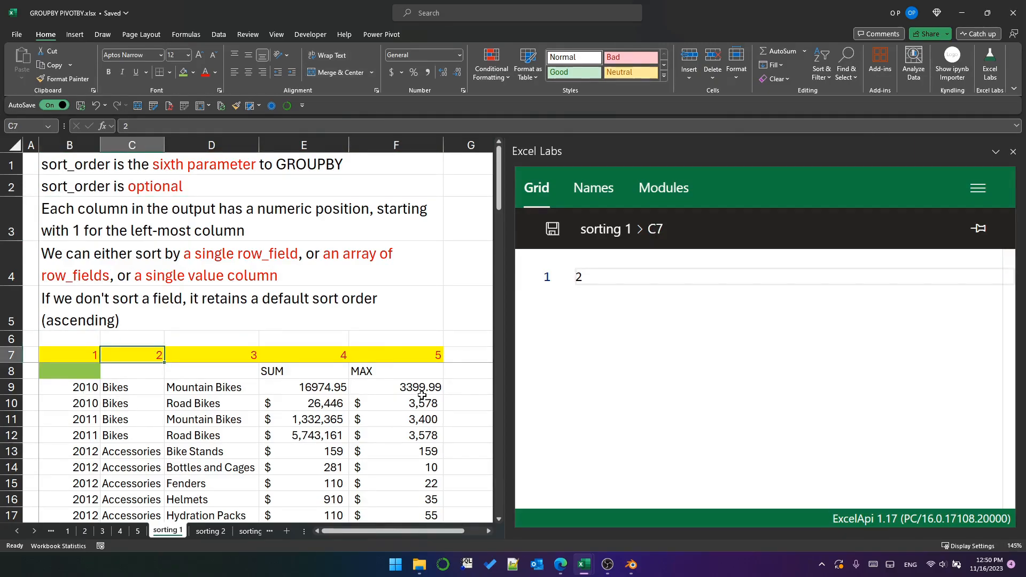
pyautogui.moveTo(303, 362)
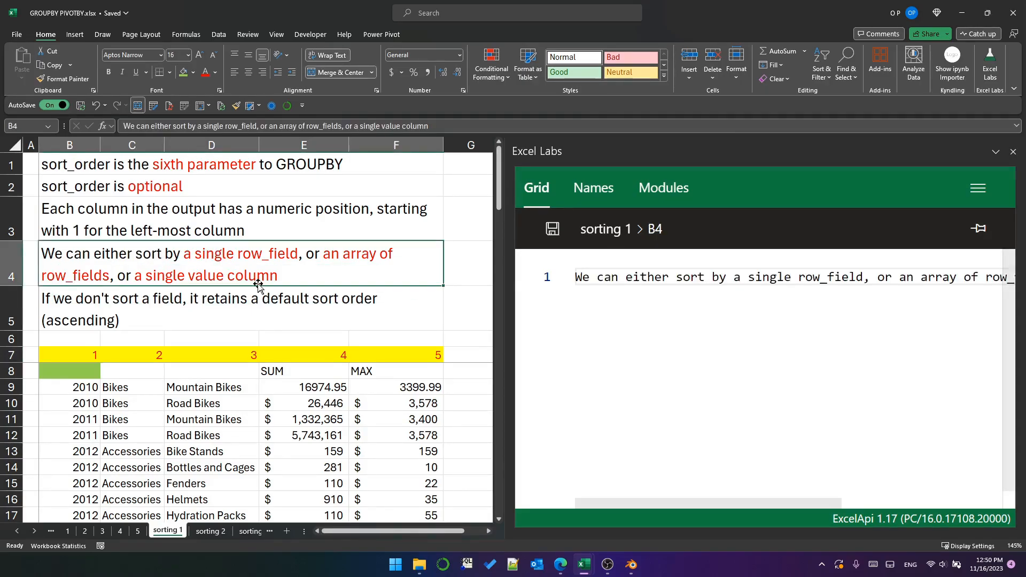
pyautogui.moveTo(268, 268)
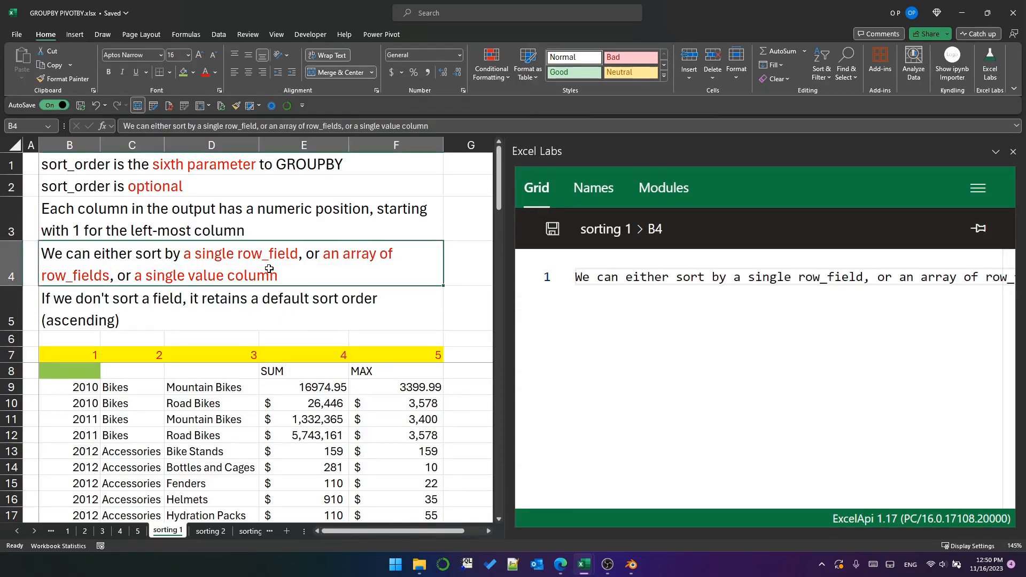
pyautogui.moveTo(273, 381)
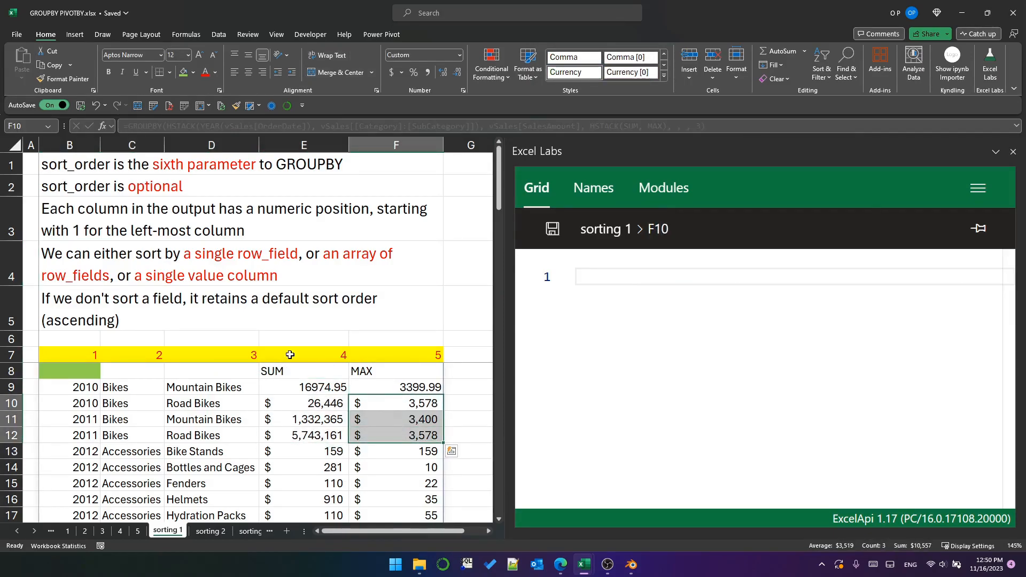
pyautogui.click(211, 308)
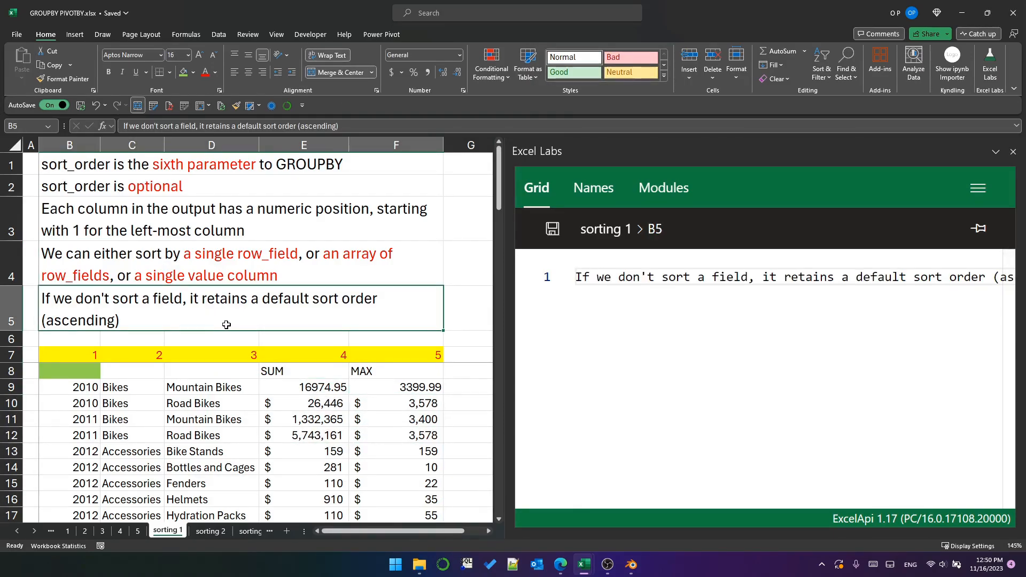
pyautogui.moveTo(205, 307)
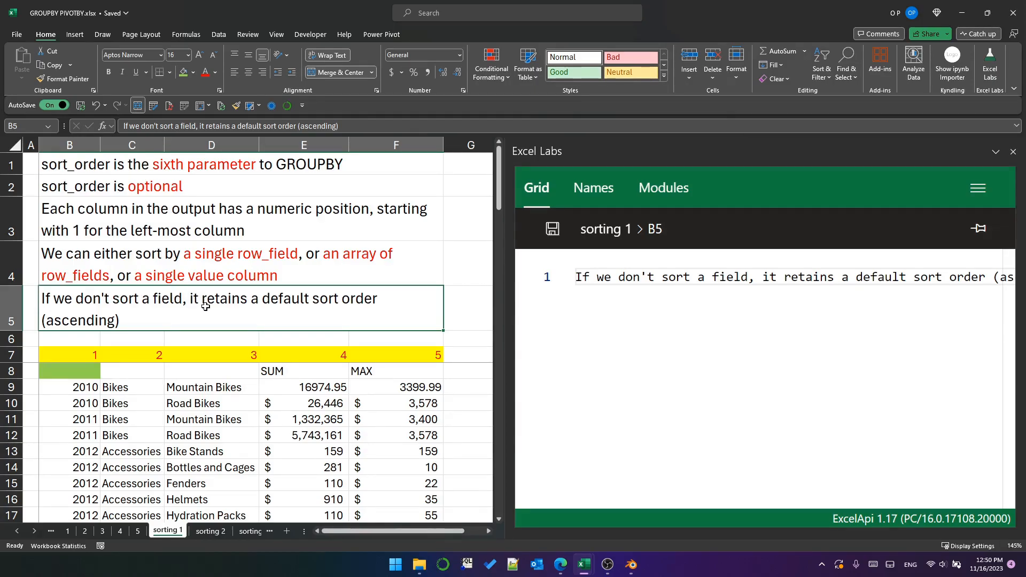
pyautogui.click(69, 371)
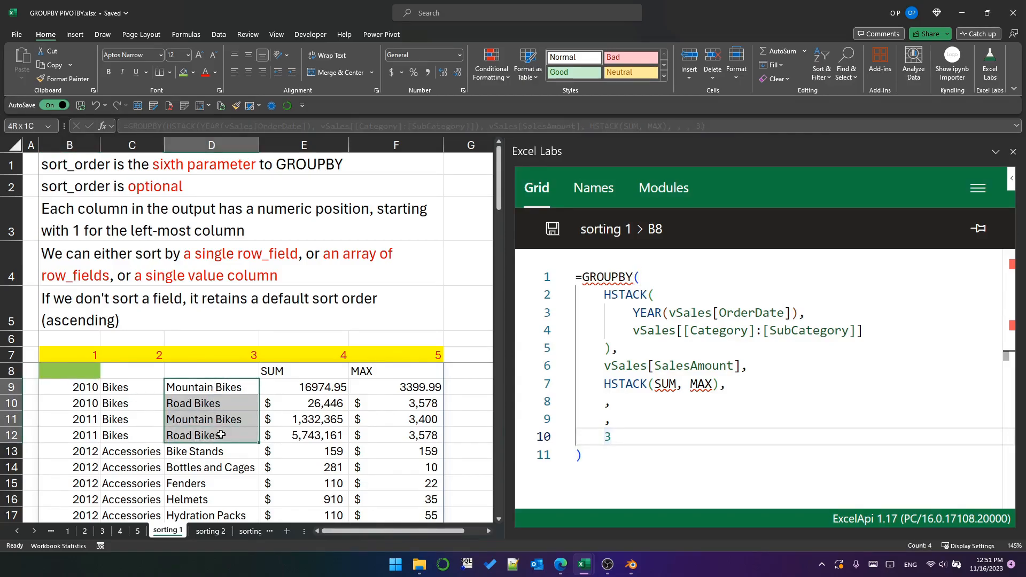
# - Set the B8 GROUPBY sort_order from 3 to -1 so 2014 rows come first
pyautogui.click(70, 386)
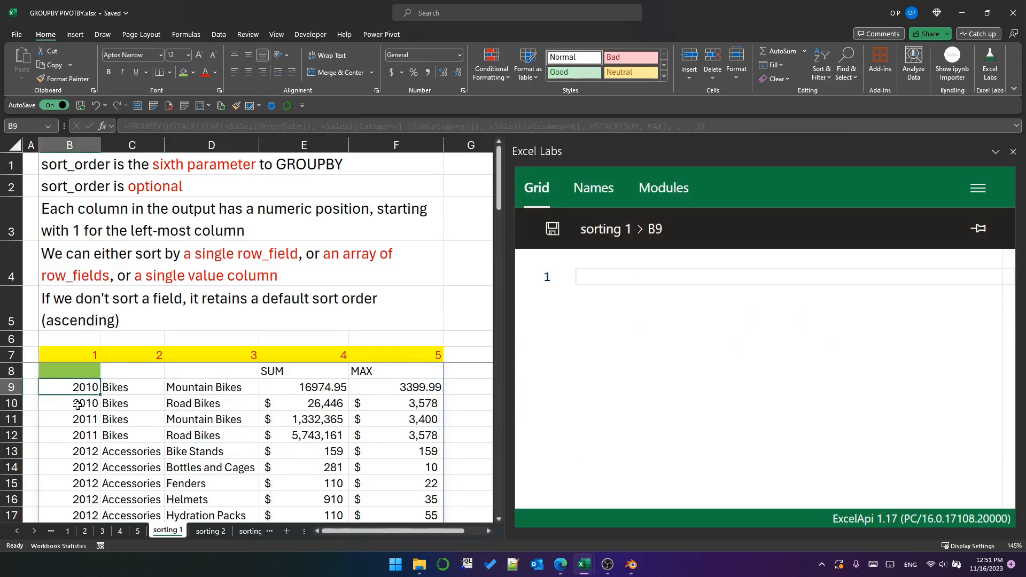
pyautogui.click(69, 451)
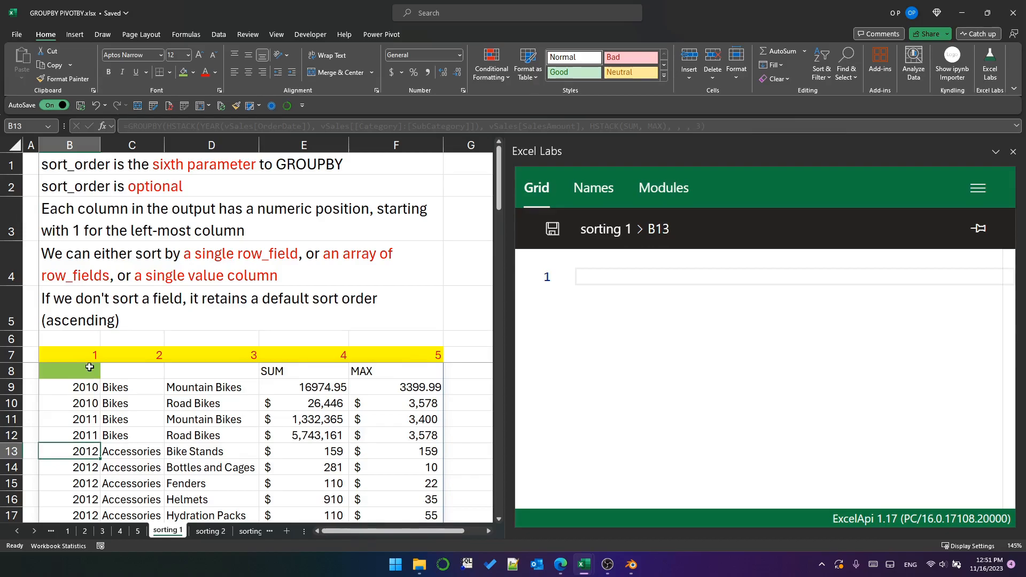
pyautogui.click(68, 370)
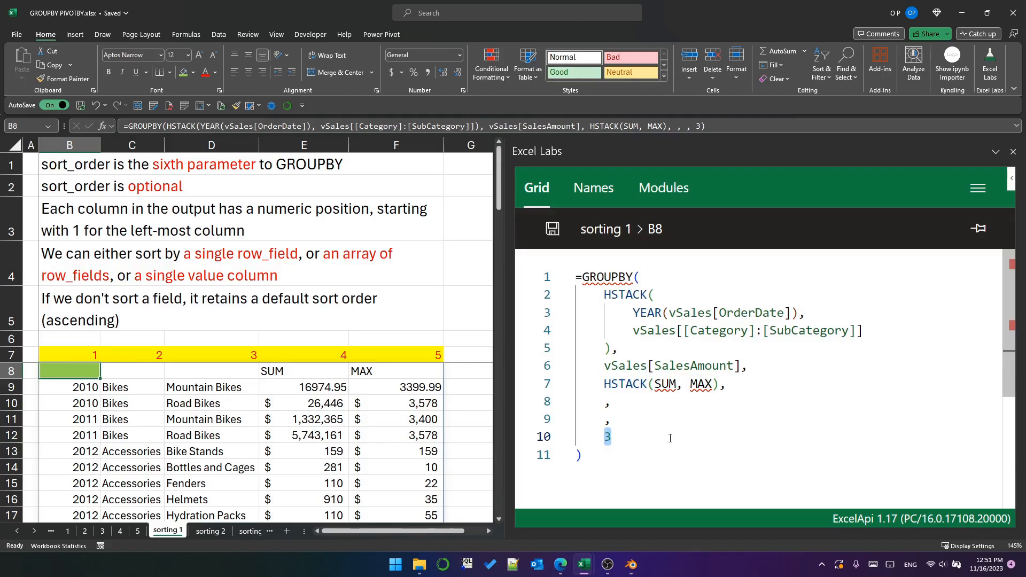
pyautogui.write('-1')
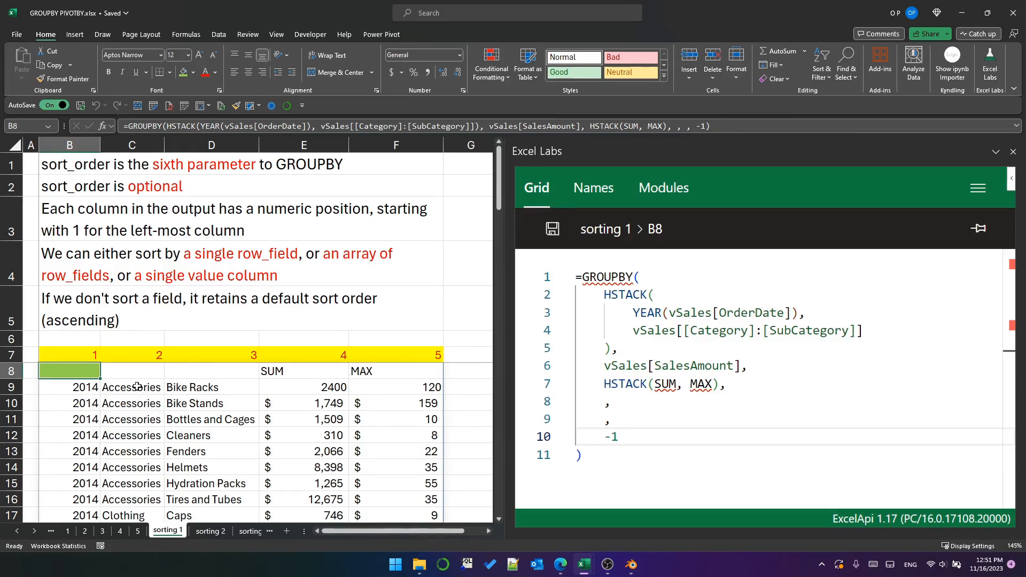
pyautogui.click(211, 387)
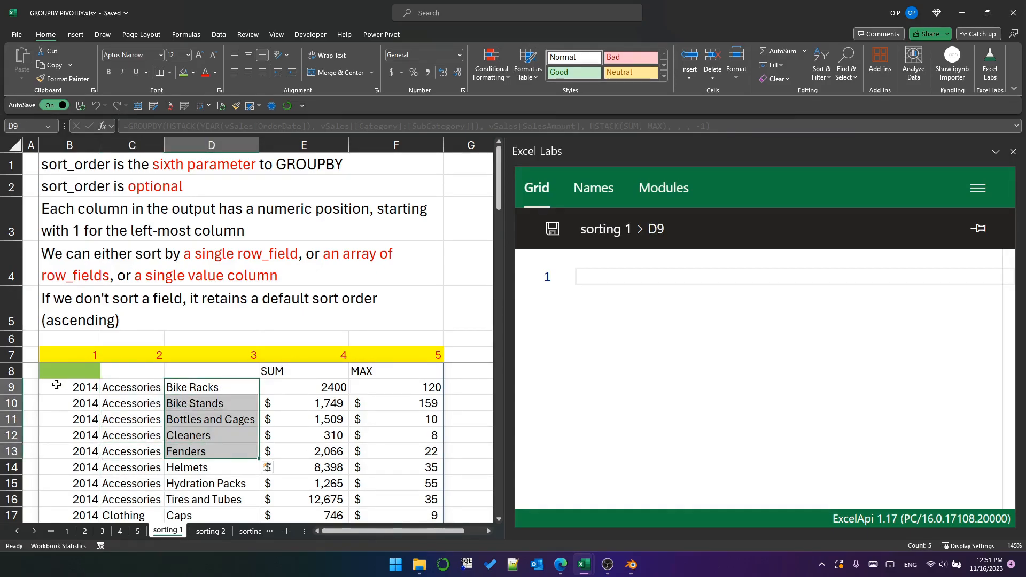
# - Change the B8 GROUPBY sort_order to the array {-1,-2} and apply it
pyautogui.click(70, 370)
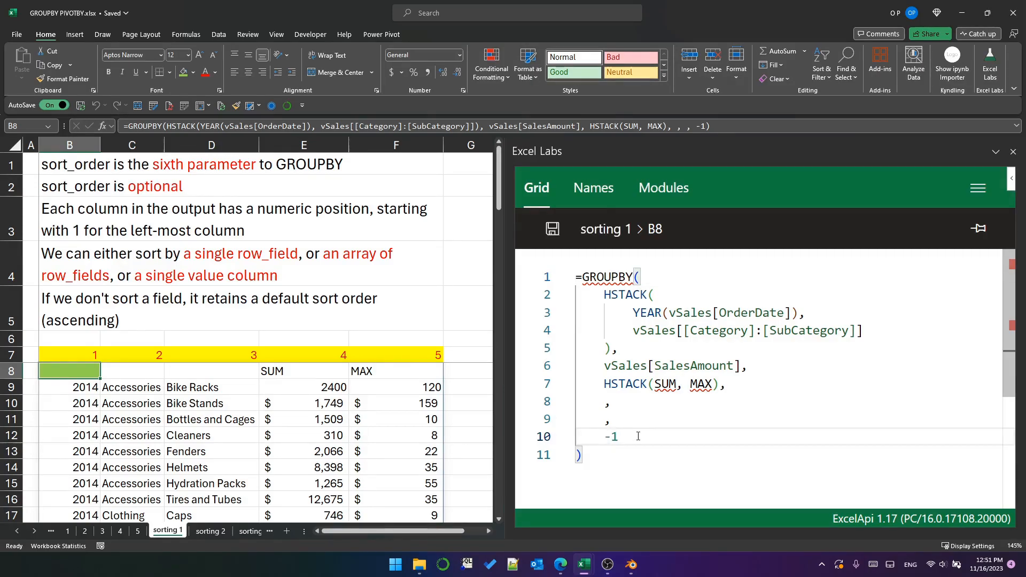
pyautogui.write('{')
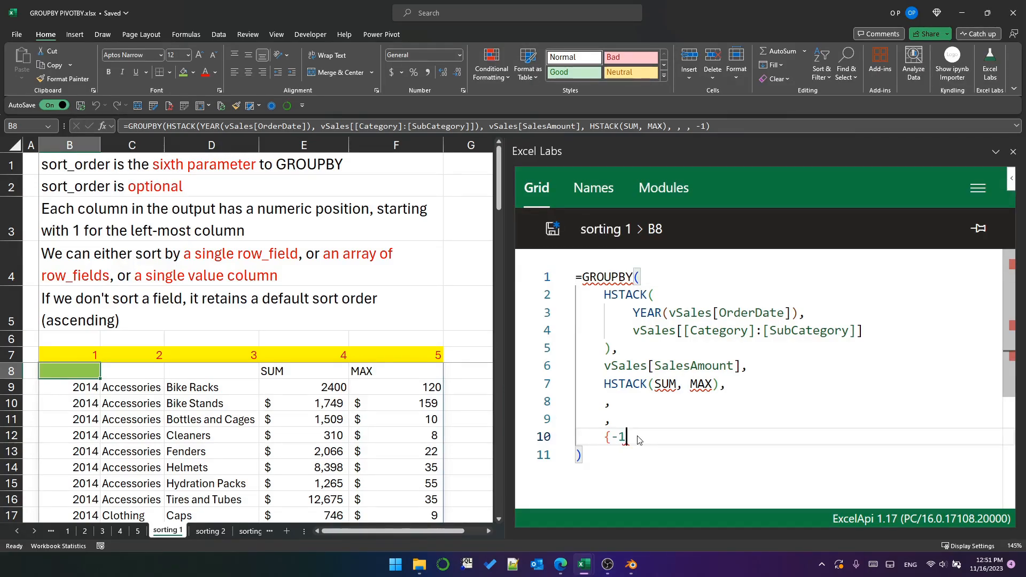
pyautogui.write(',')
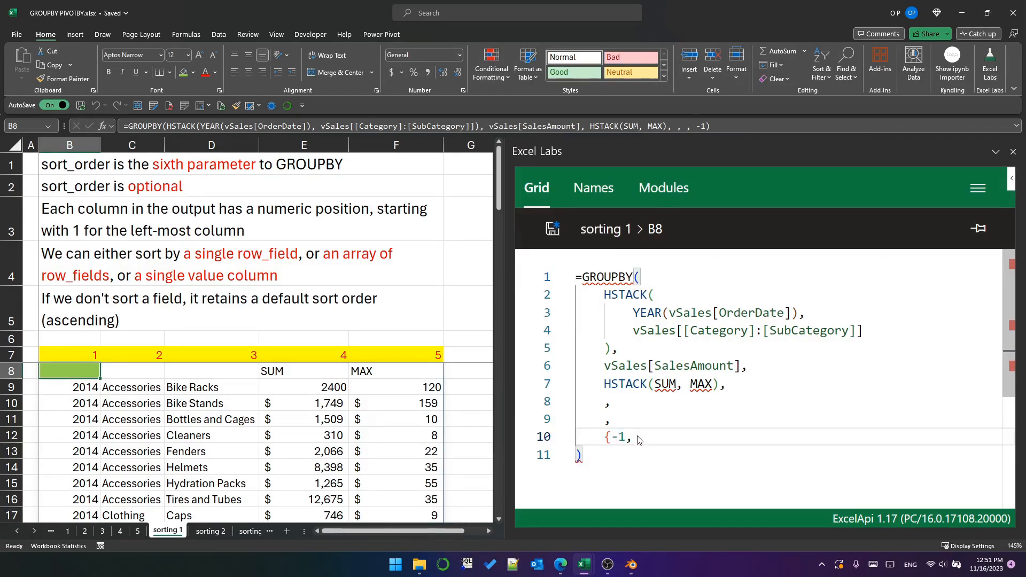
pyautogui.write('2')
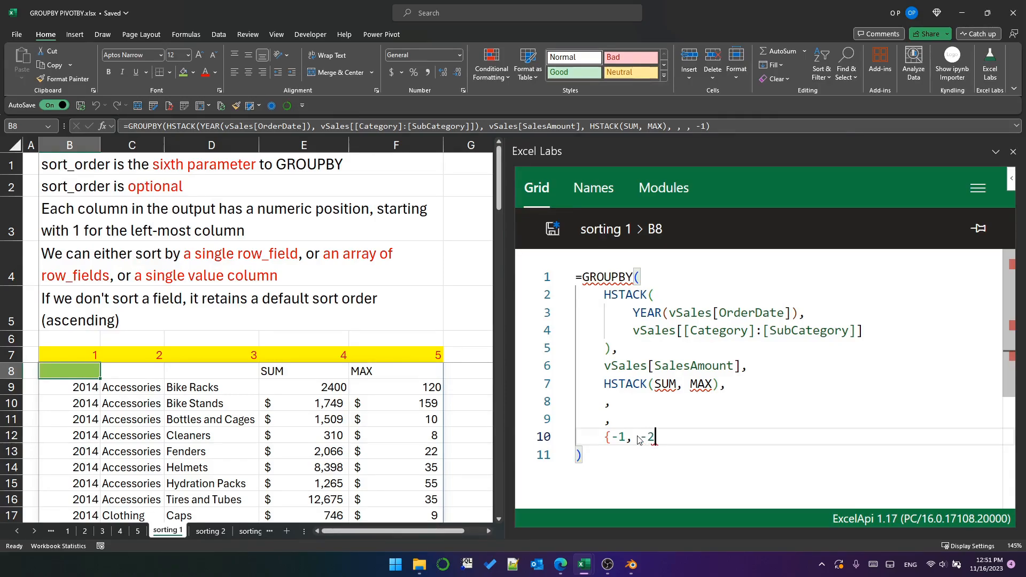
pyautogui.write('}')
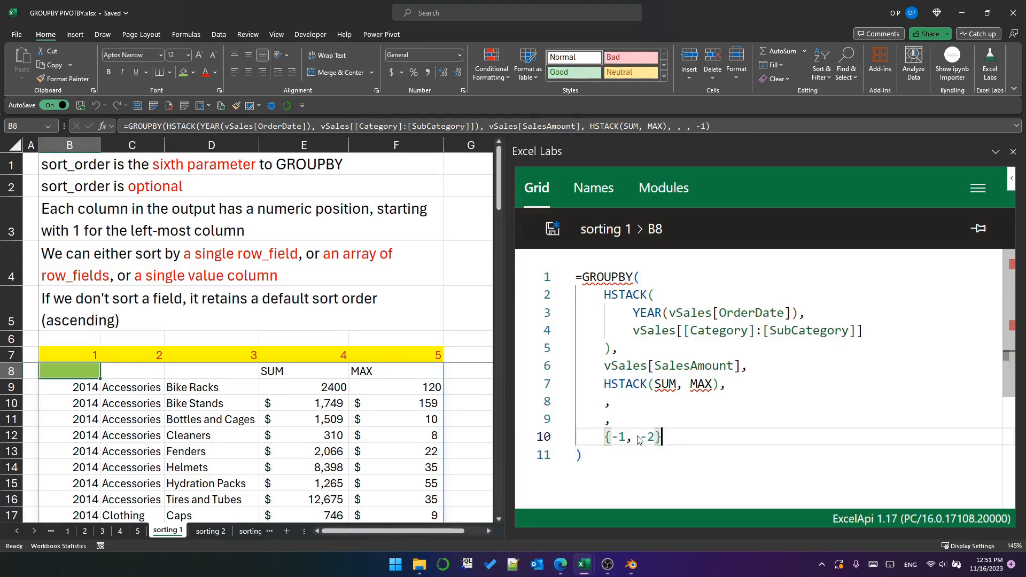
pyautogui.click(552, 228)
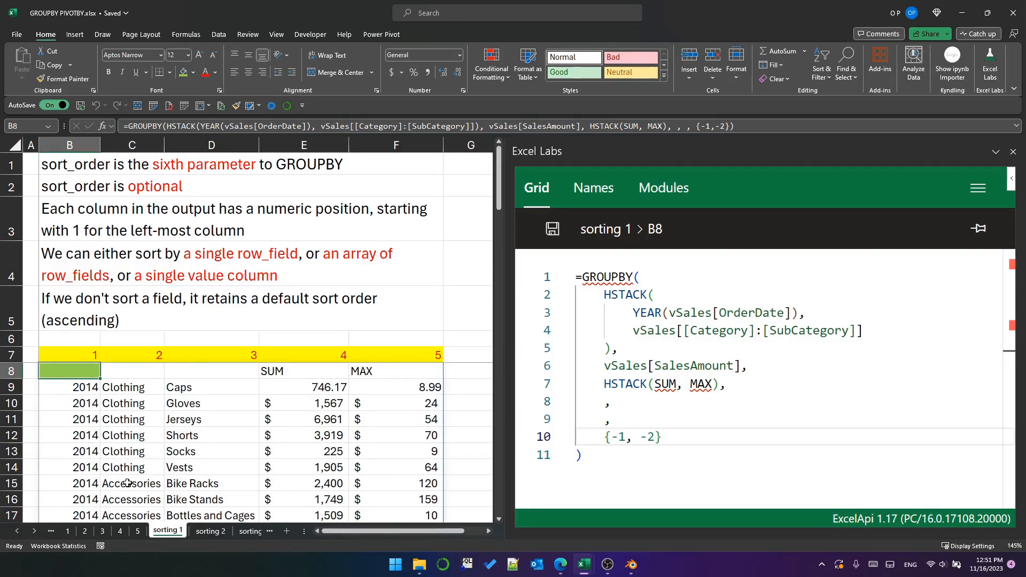
# - Check the Clothing subcategories, then extend sort_order to {-1,-2,-3}
pyautogui.click(131, 467)
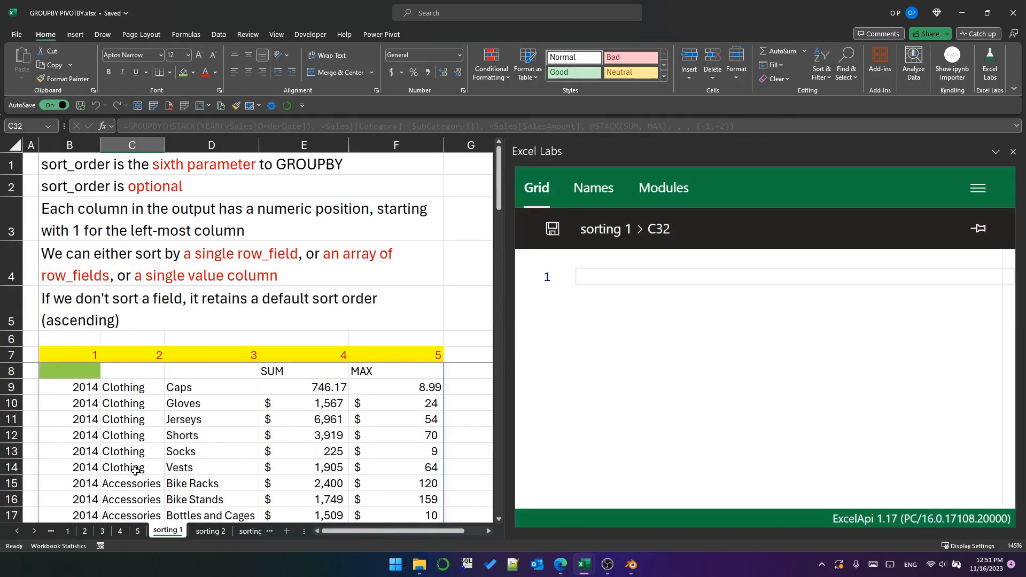
pyautogui.click(70, 371)
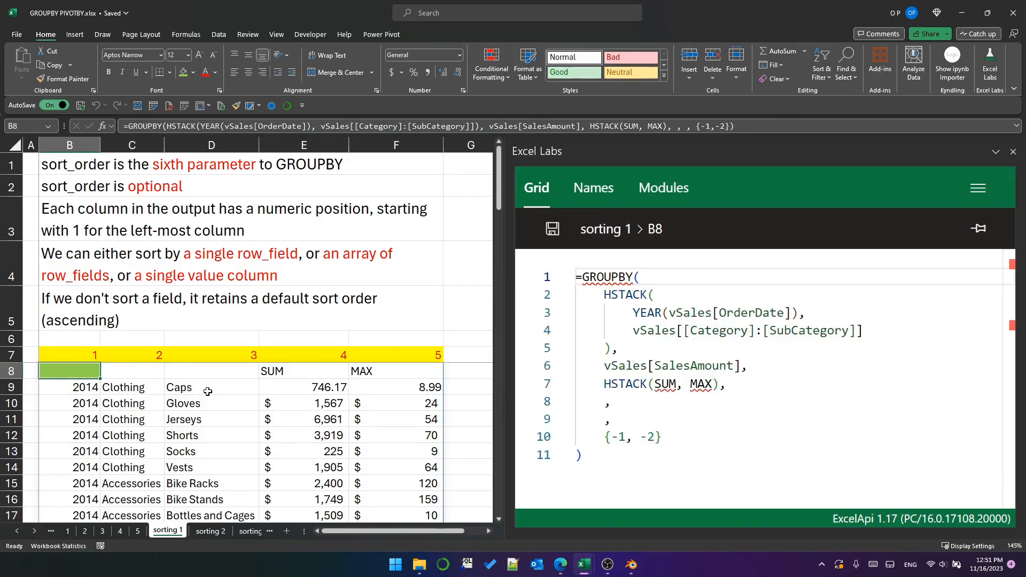
pyautogui.click(211, 387)
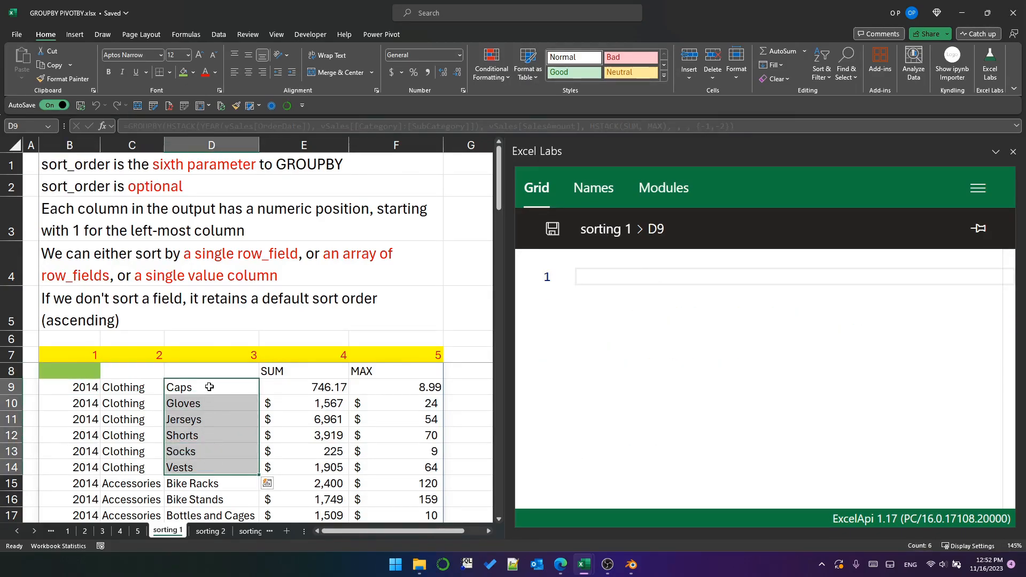
pyautogui.click(69, 370)
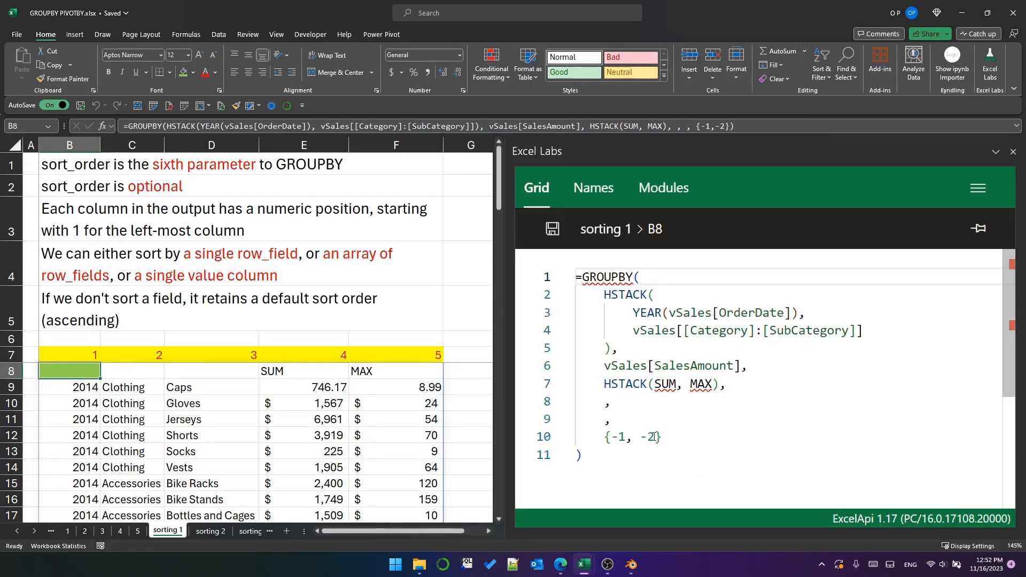
pyautogui.write(',')
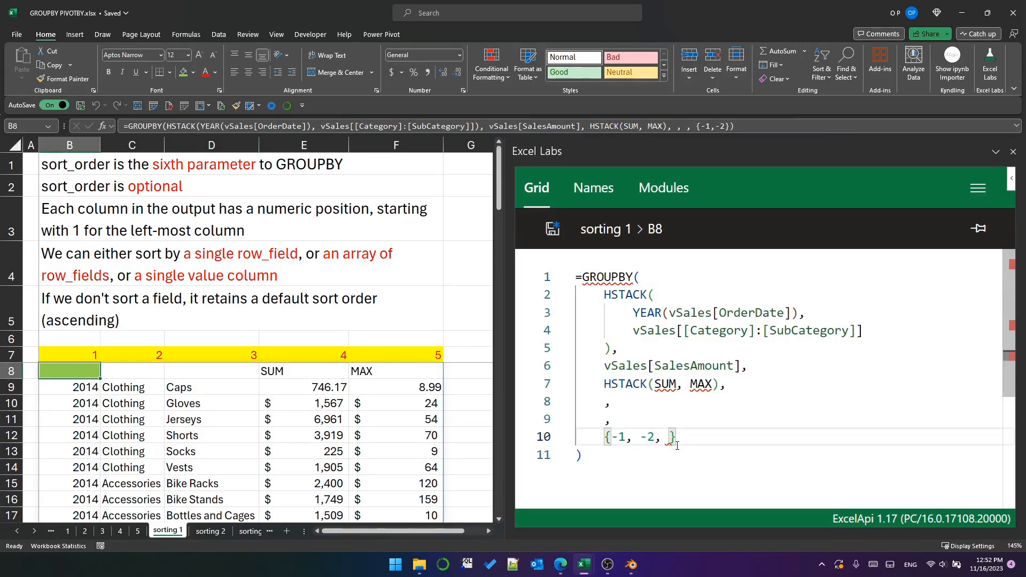
pyautogui.write('-3')
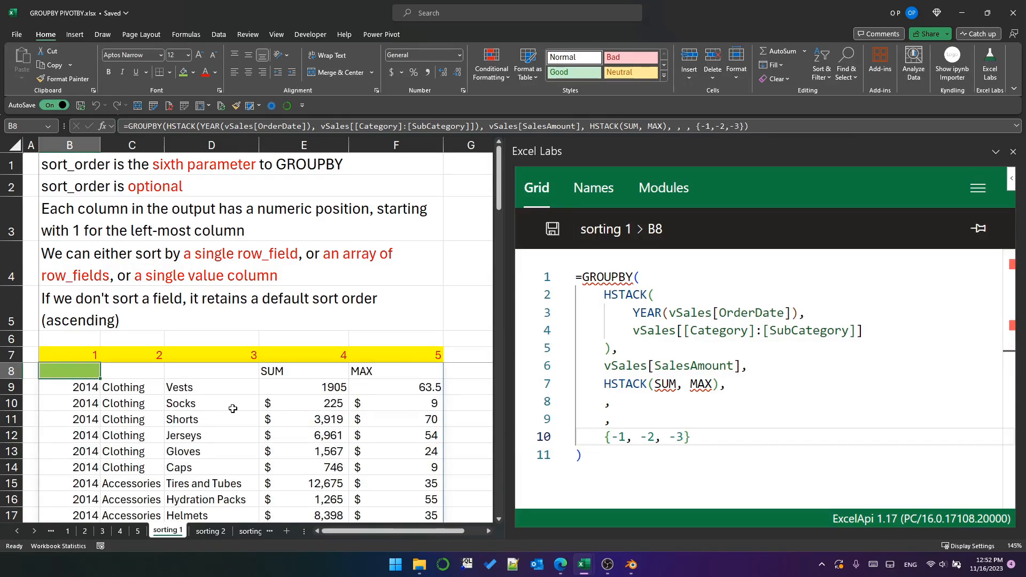
# - Replace the sort_order array on sorting 1 with -3 to sort descending on the third column
pyautogui.doubleClick(647, 436)
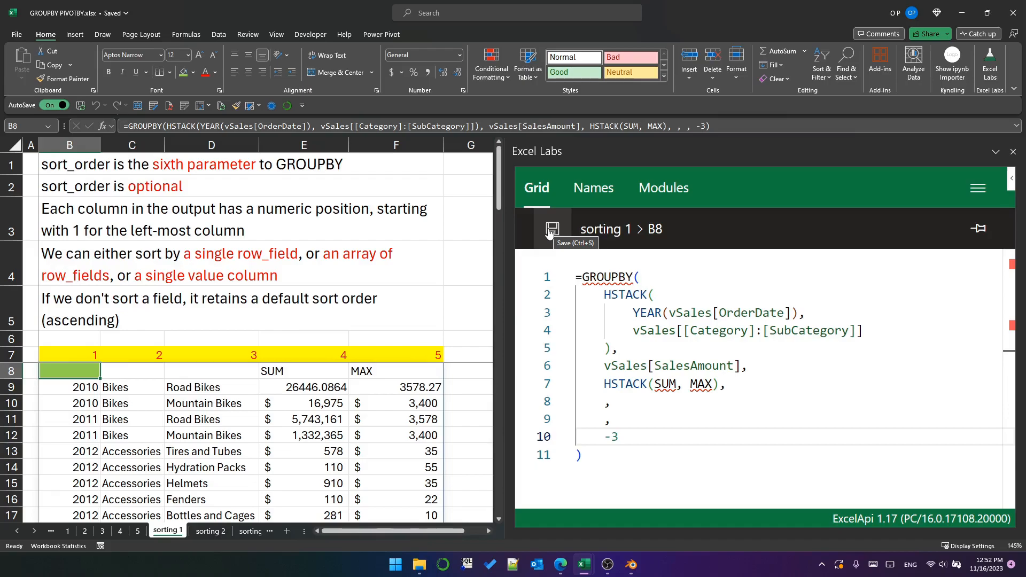
pyautogui.moveTo(92, 452)
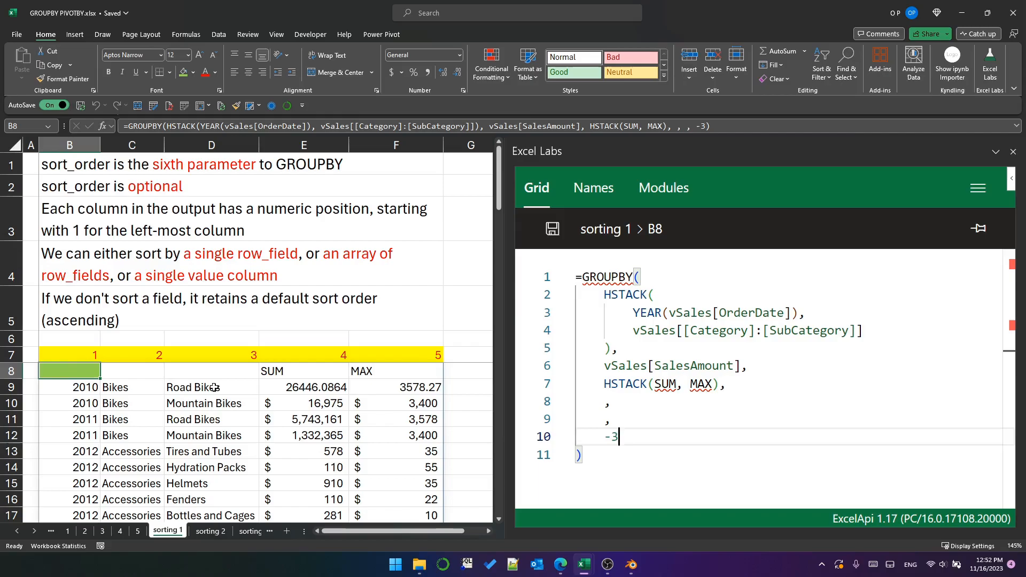
# - On sorting 2, inspect the B7 GROUPBY with sort_order -4 and its 2013 subtotal rows
pyautogui.click(209, 530)
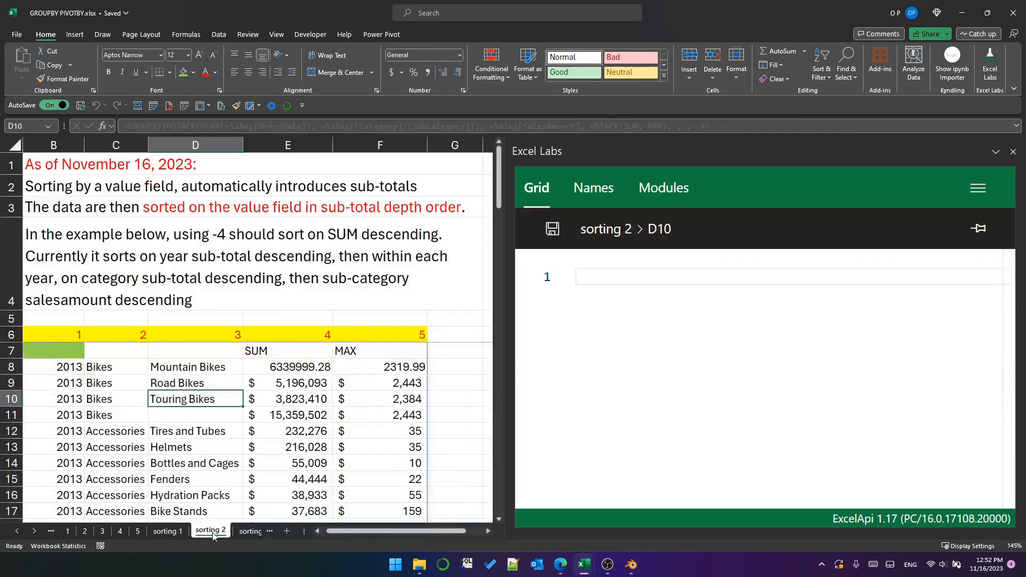
pyautogui.click(52, 164)
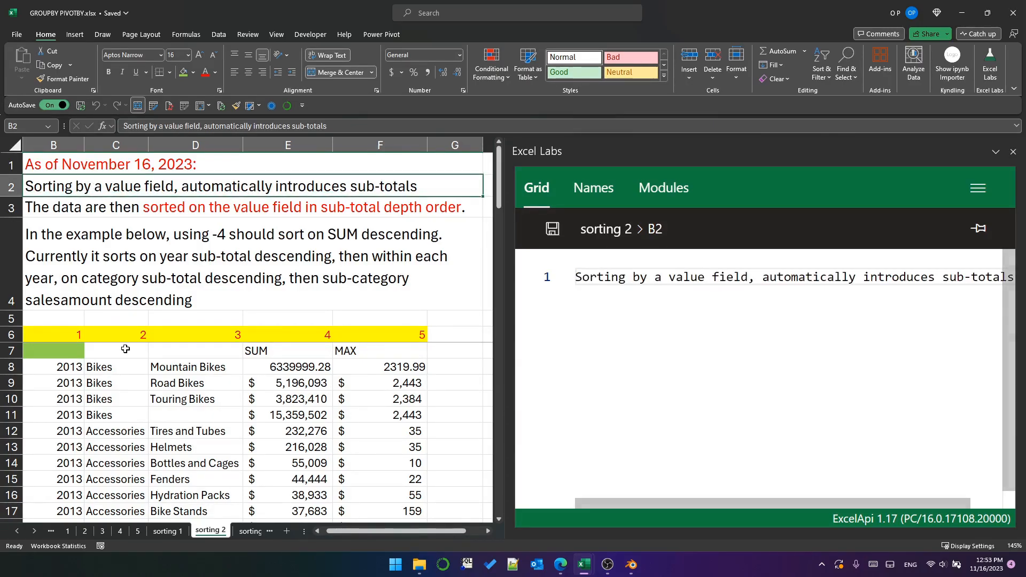
pyautogui.moveTo(216, 189)
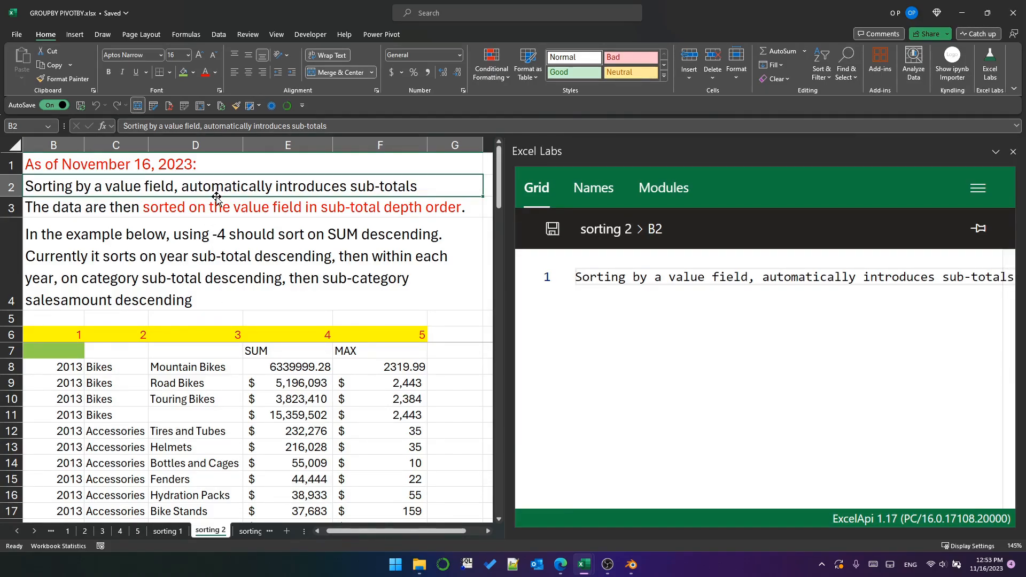
pyautogui.click(53, 350)
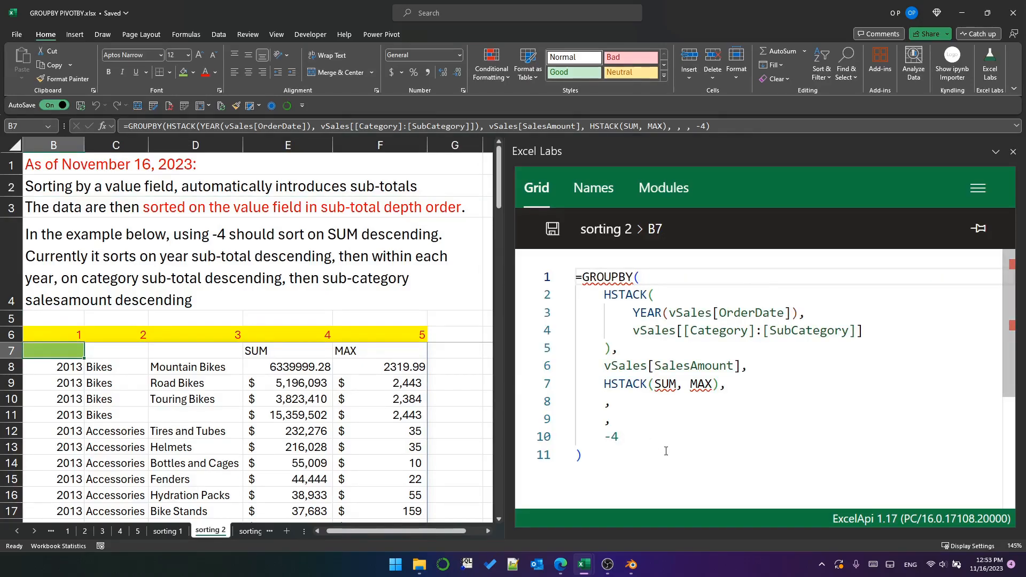
pyautogui.doubleClick(609, 436)
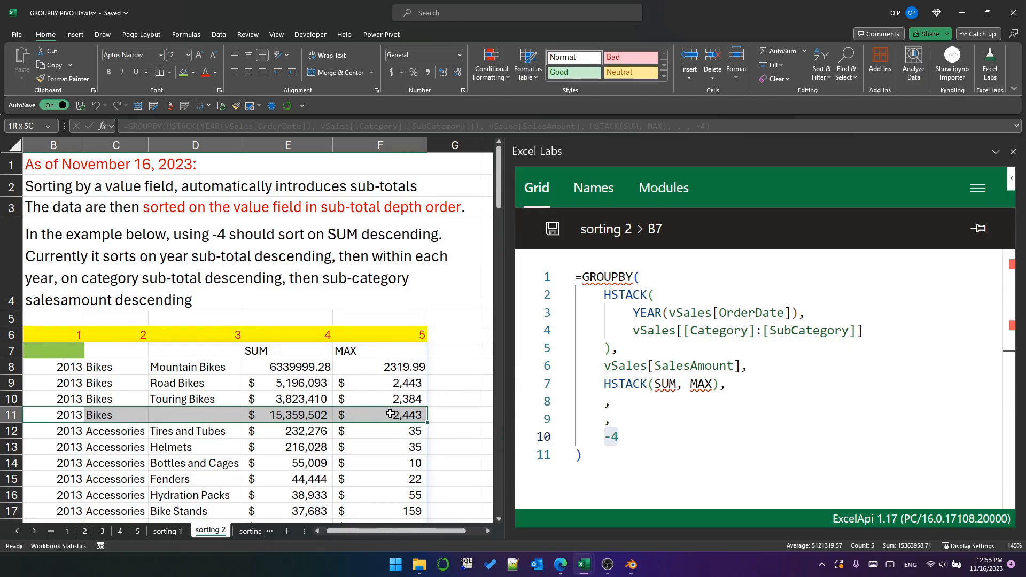
pyautogui.click(99, 415)
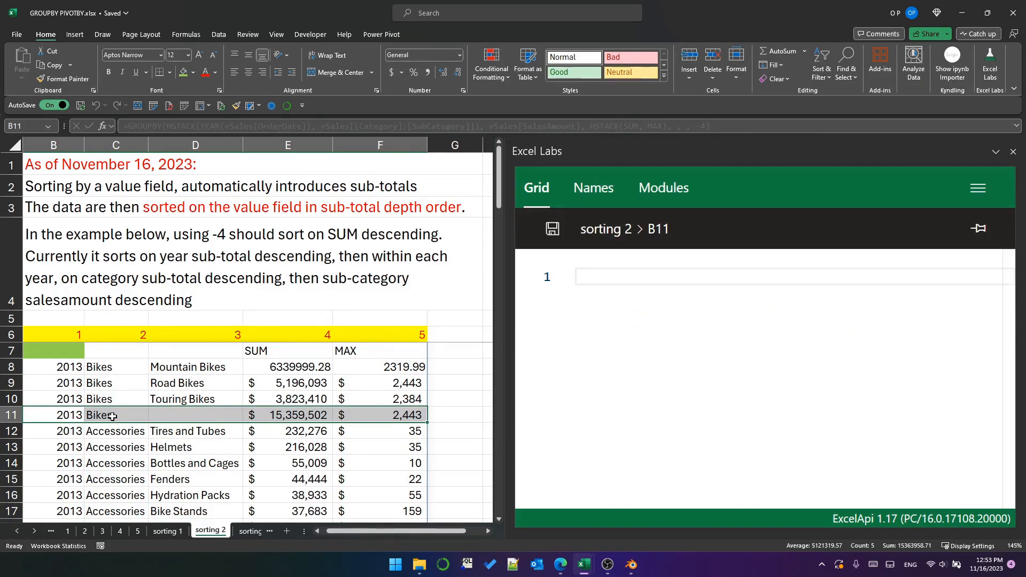
pyautogui.scroll(-3)
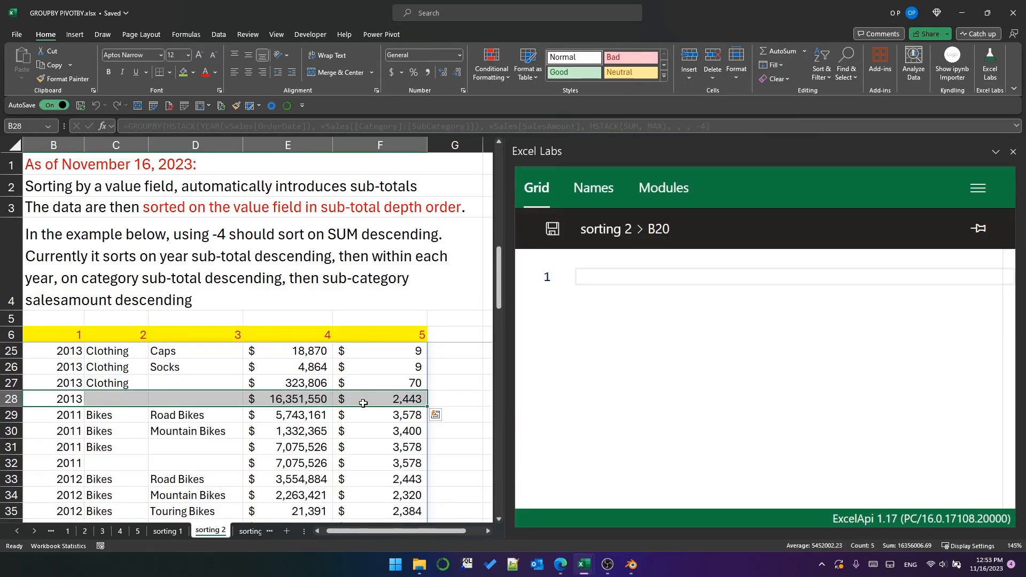
pyautogui.click(53, 349)
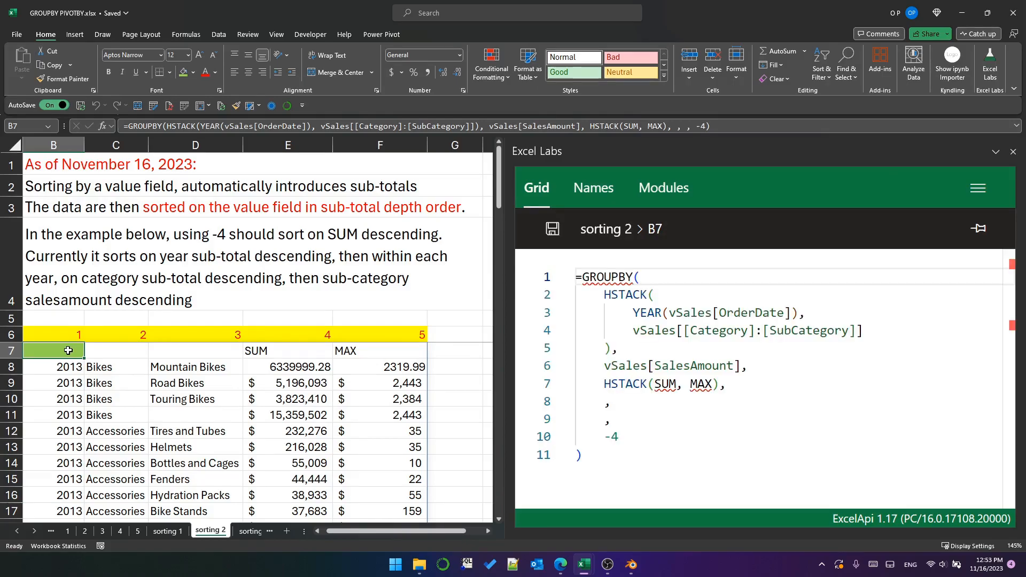
pyautogui.moveTo(161, 301)
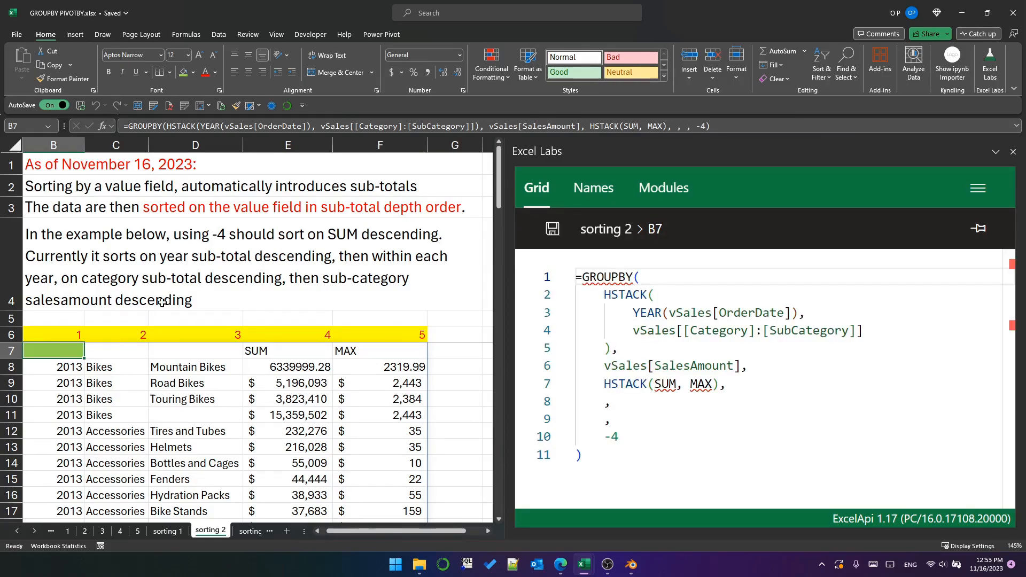
pyautogui.moveTo(120, 382)
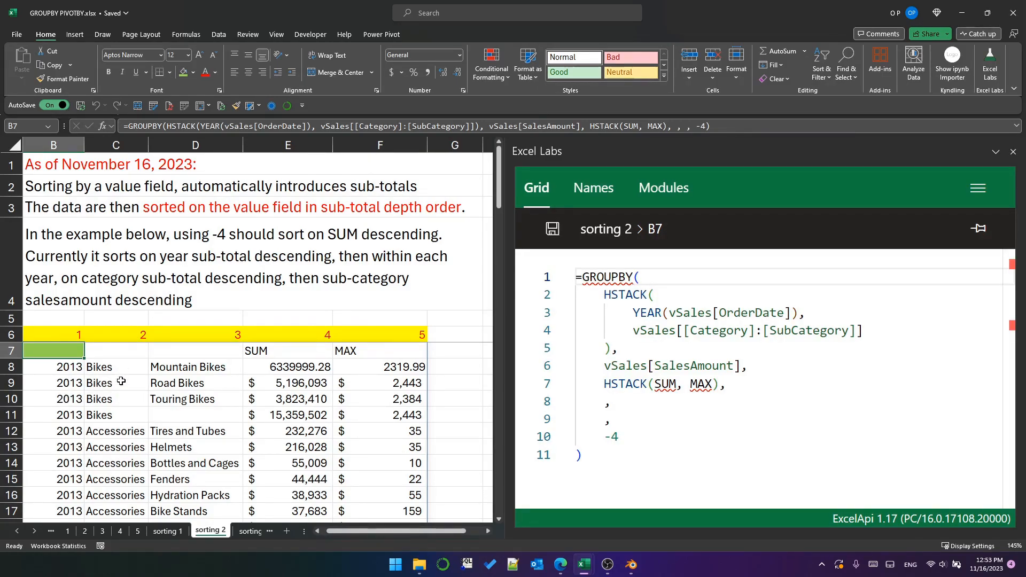
pyautogui.moveTo(373, 381)
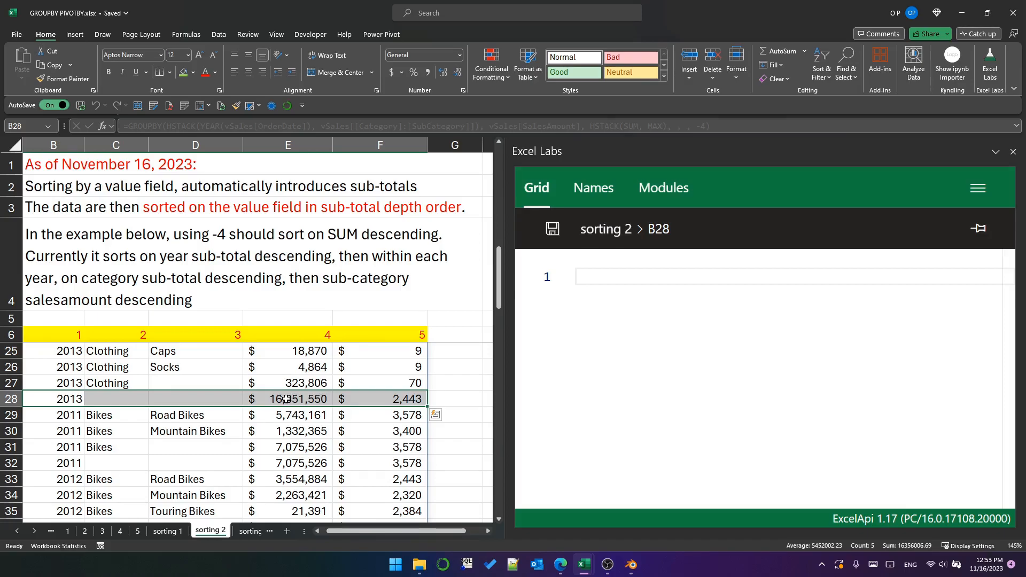
pyautogui.click(286, 399)
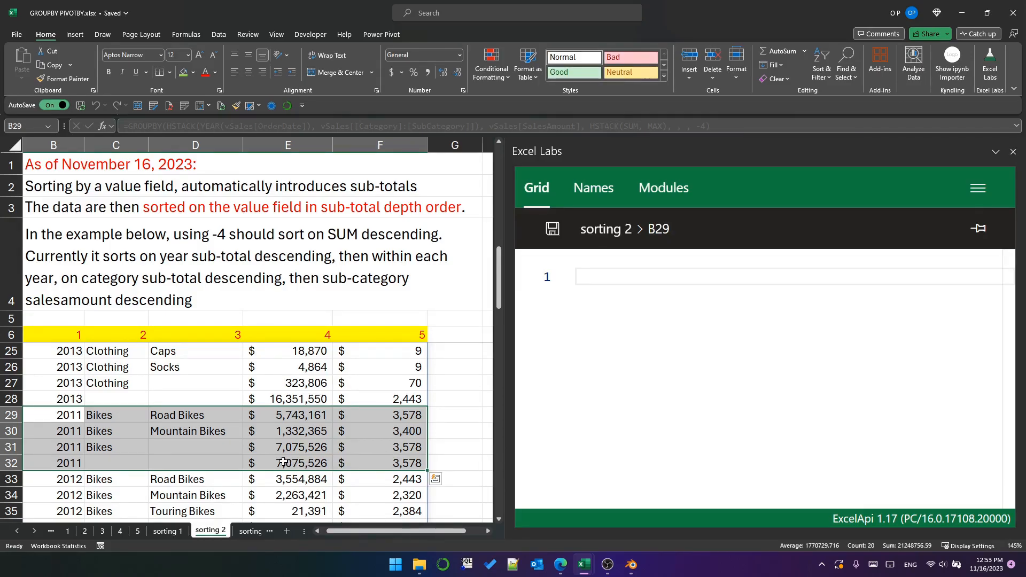
pyautogui.click(287, 463)
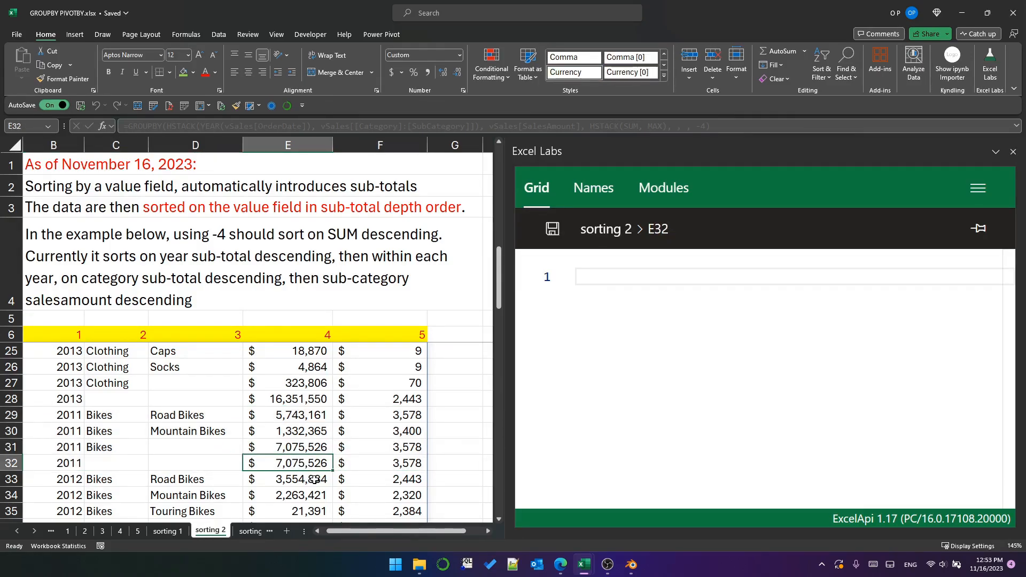
pyautogui.scroll(3)
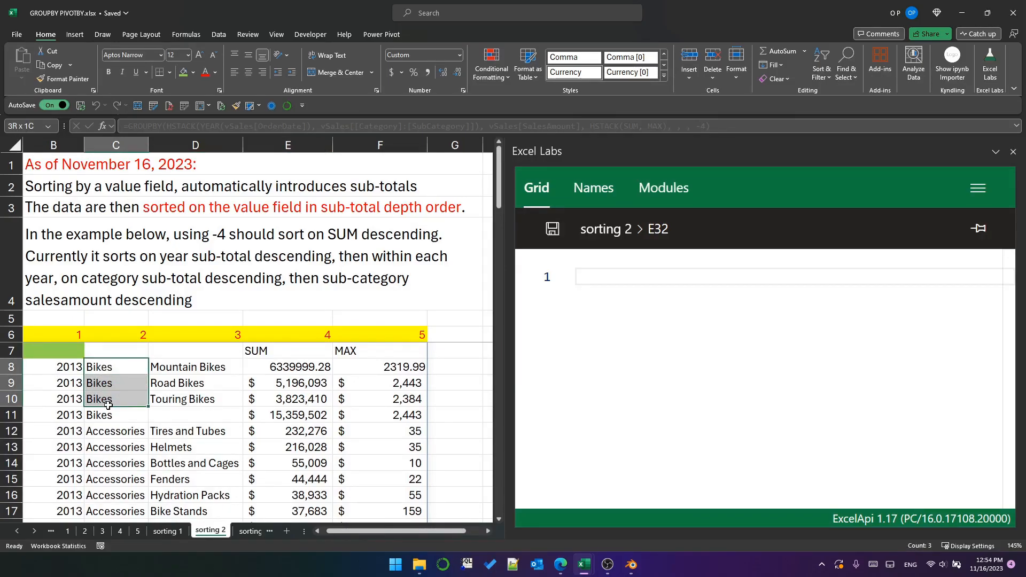
pyautogui.click(286, 414)
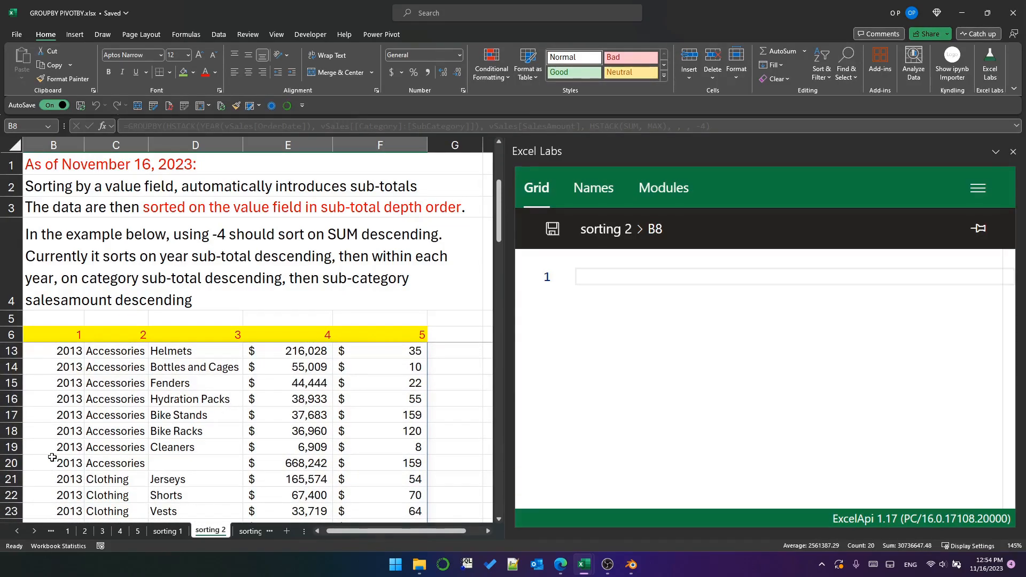
pyautogui.click(53, 423)
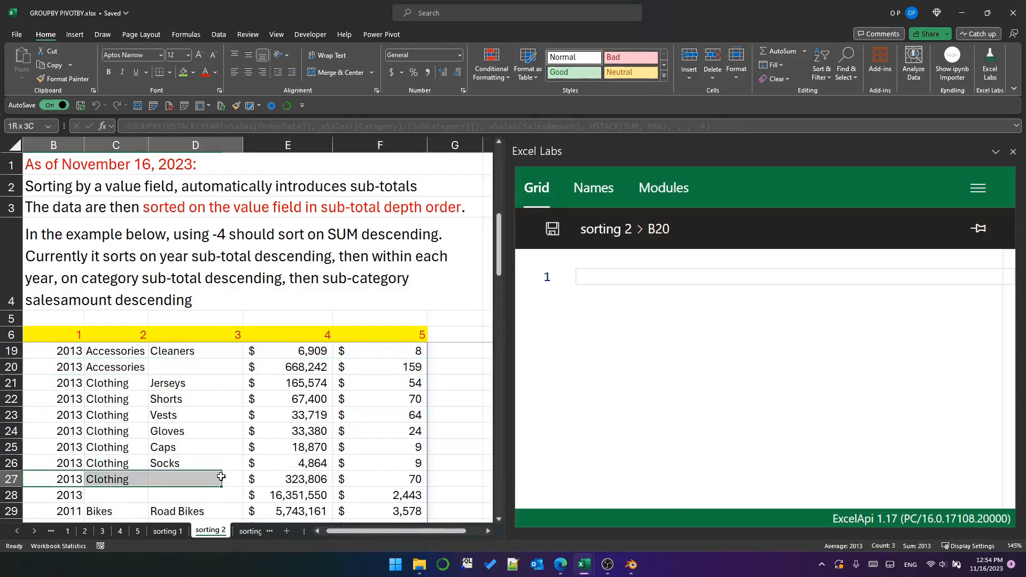
pyautogui.click(378, 479)
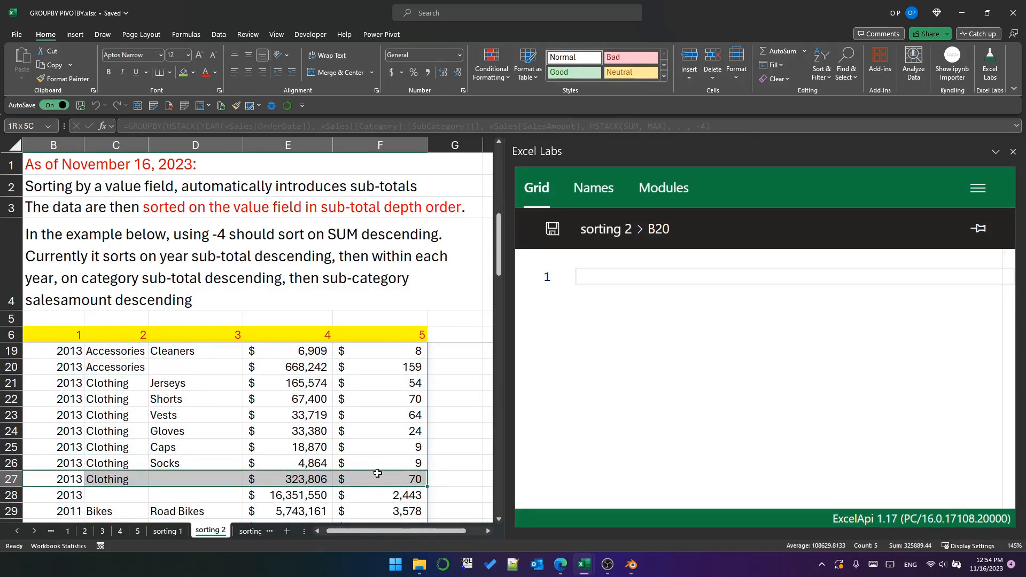
pyautogui.click(53, 478)
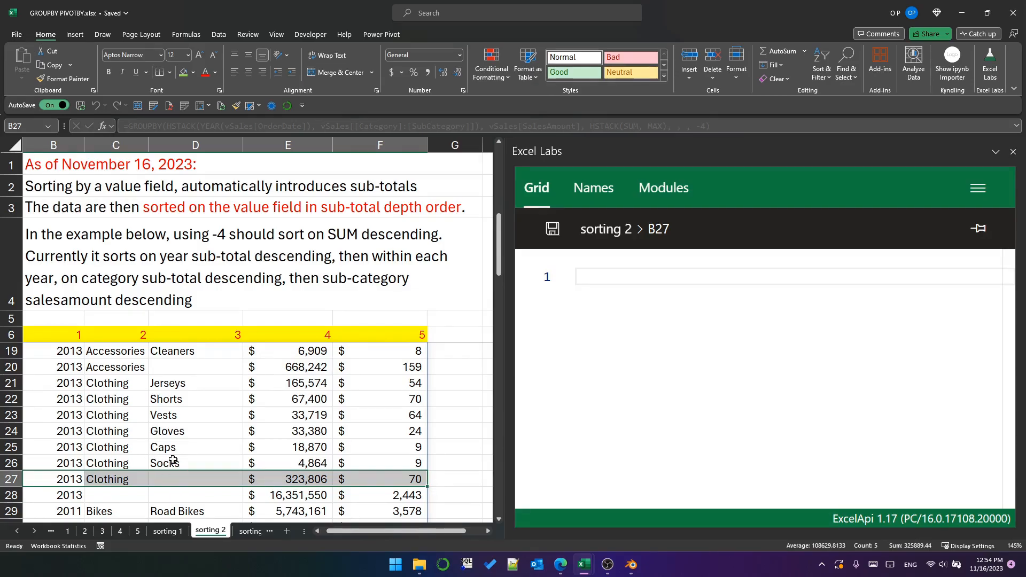
pyautogui.scroll(3)
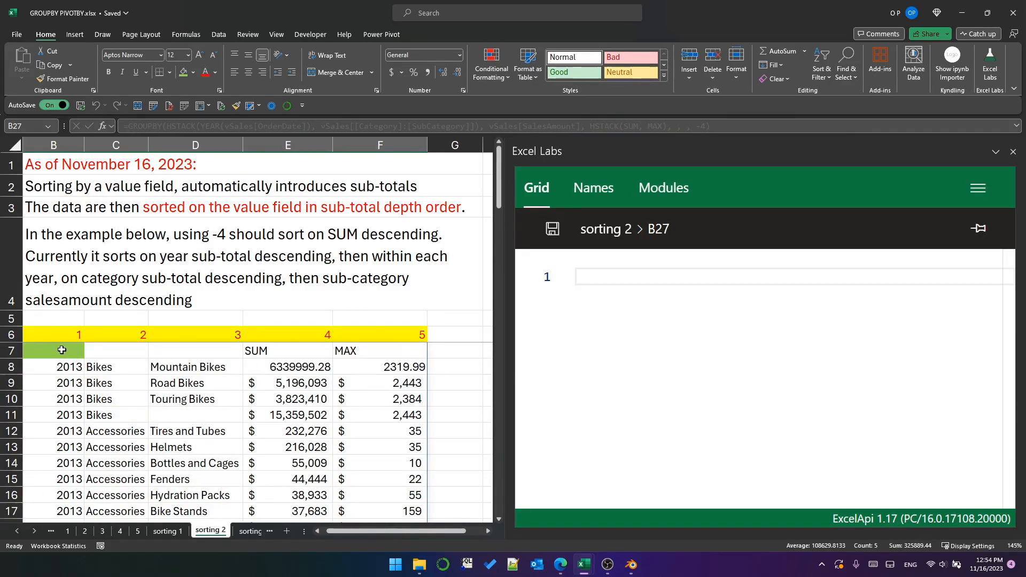
pyautogui.click(53, 350)
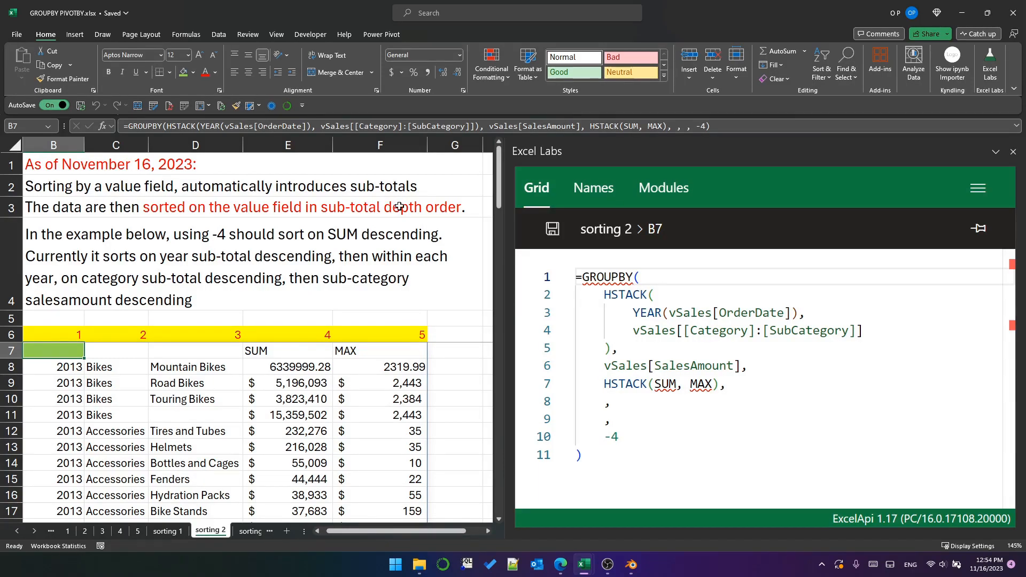
pyautogui.moveTo(335, 333)
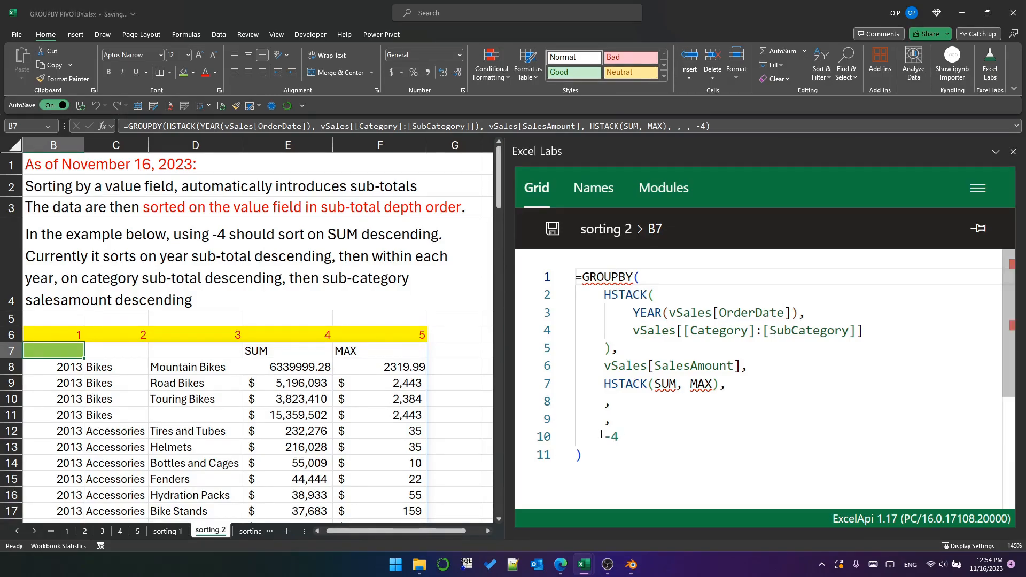
# - Highlight the -4 sort_order value, then go to the sorting 3 sheet
pyautogui.doubleClick(608, 436)
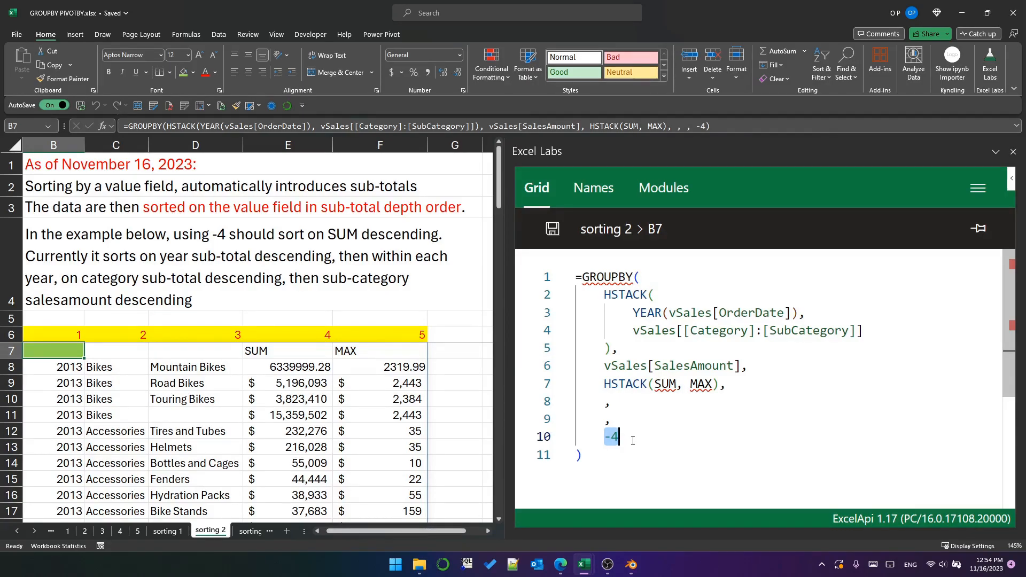
pyautogui.click(219, 530)
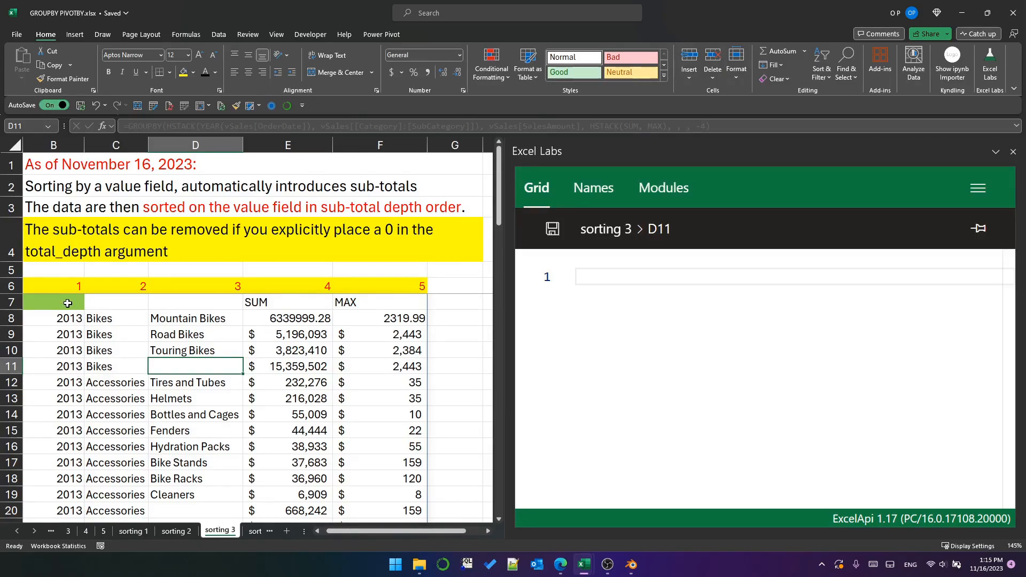
# - Set total_depth to 0 in the sorting 3 GROUPBY in B7 and save it
pyautogui.click(53, 301)
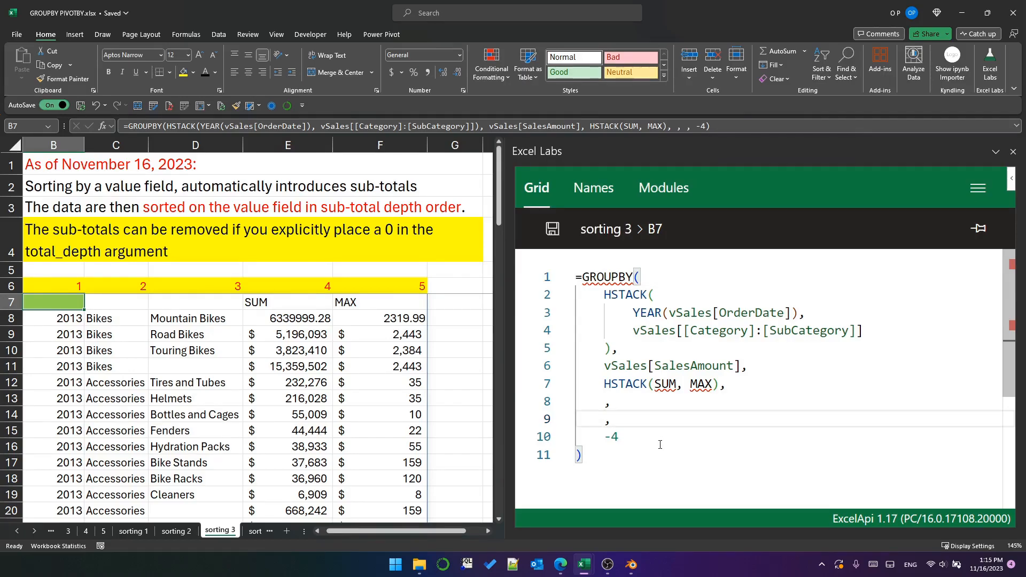
pyautogui.write('0')
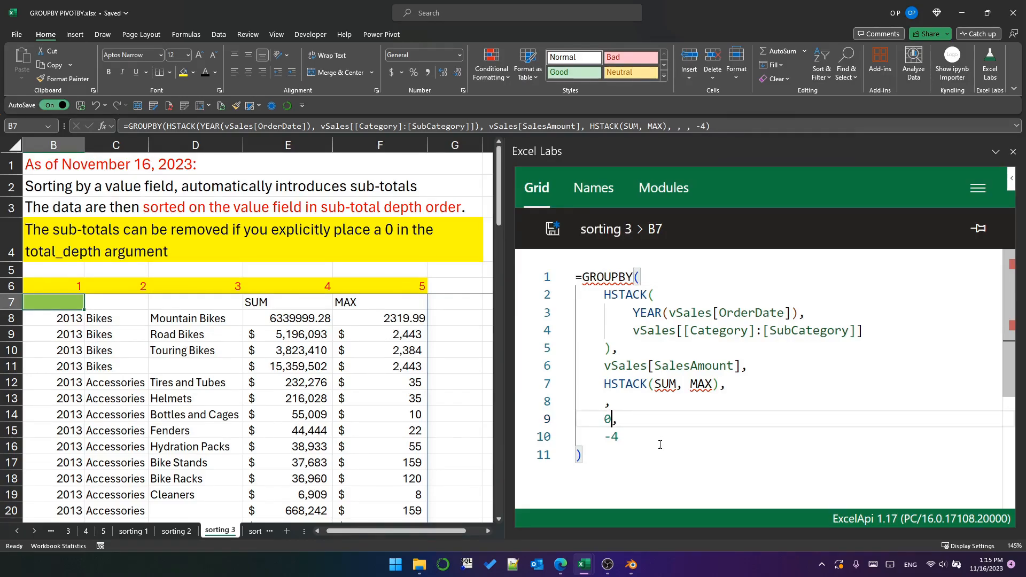
pyautogui.moveTo(665, 446)
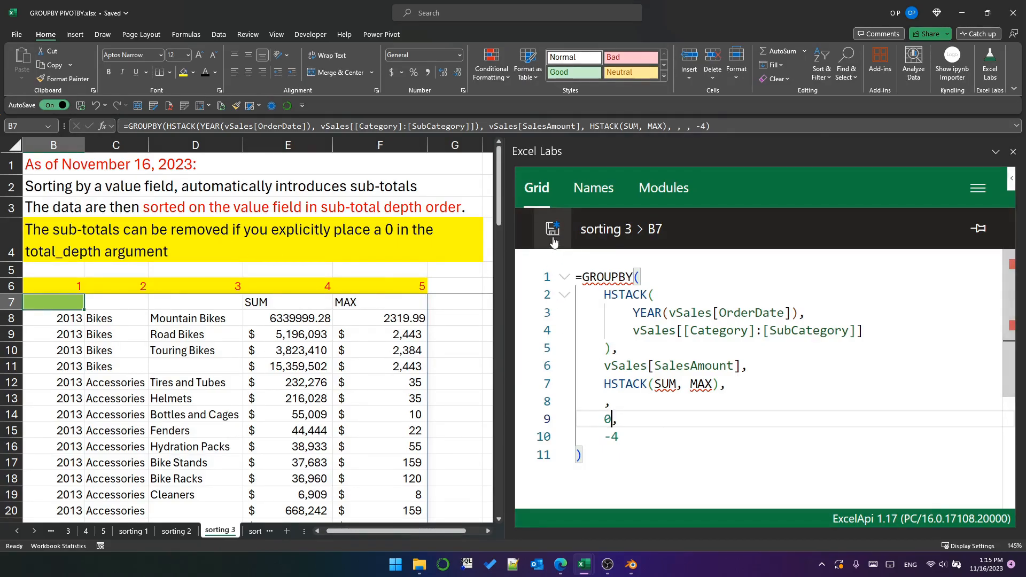
pyautogui.click(553, 228)
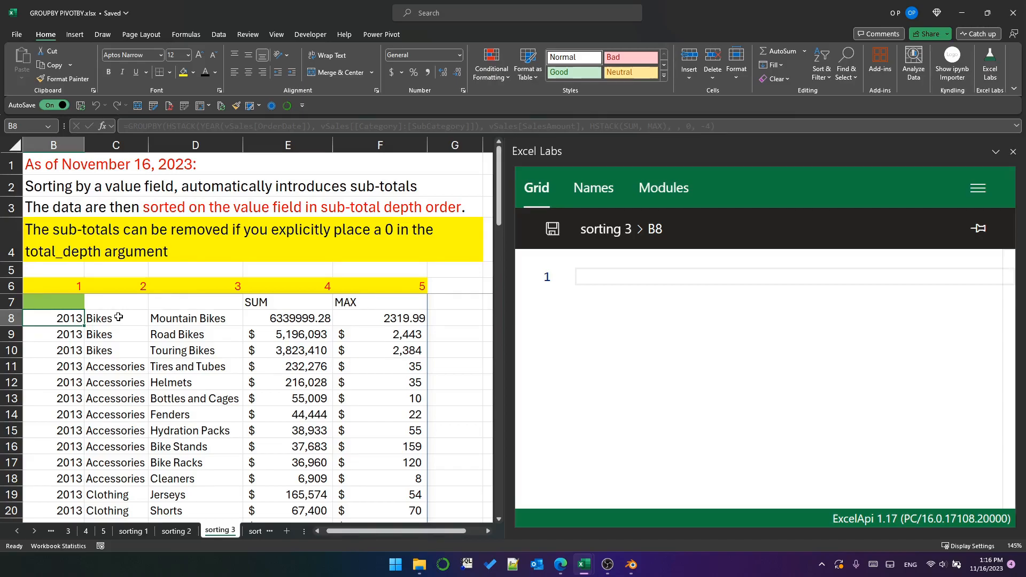
pyautogui.moveTo(60, 353)
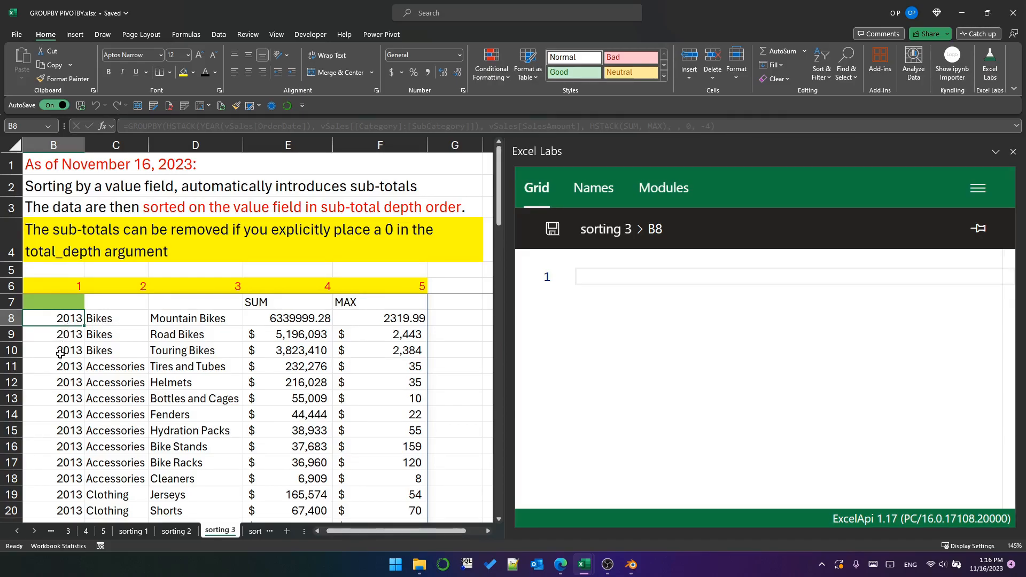
pyautogui.moveTo(135, 345)
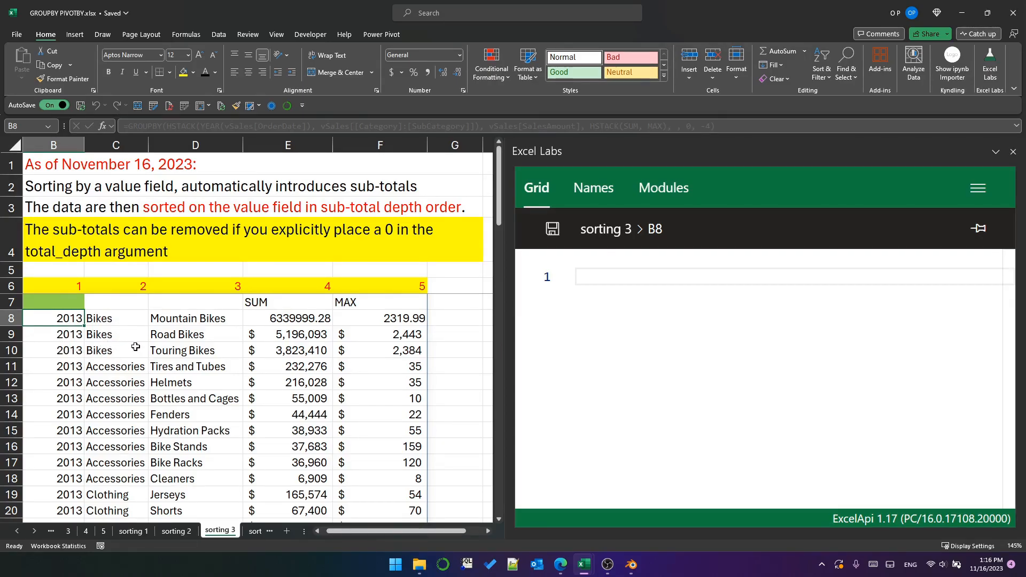
# - Check the 2013 Road Bikes sum and zero-total_depth formula, then open sorting 4
pyautogui.click(286, 333)
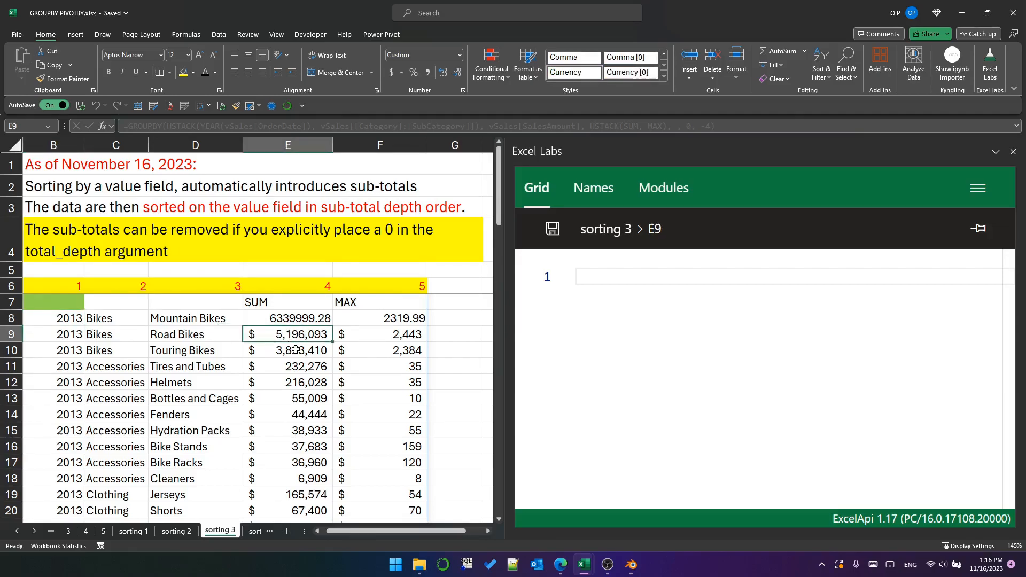
pyautogui.click(52, 301)
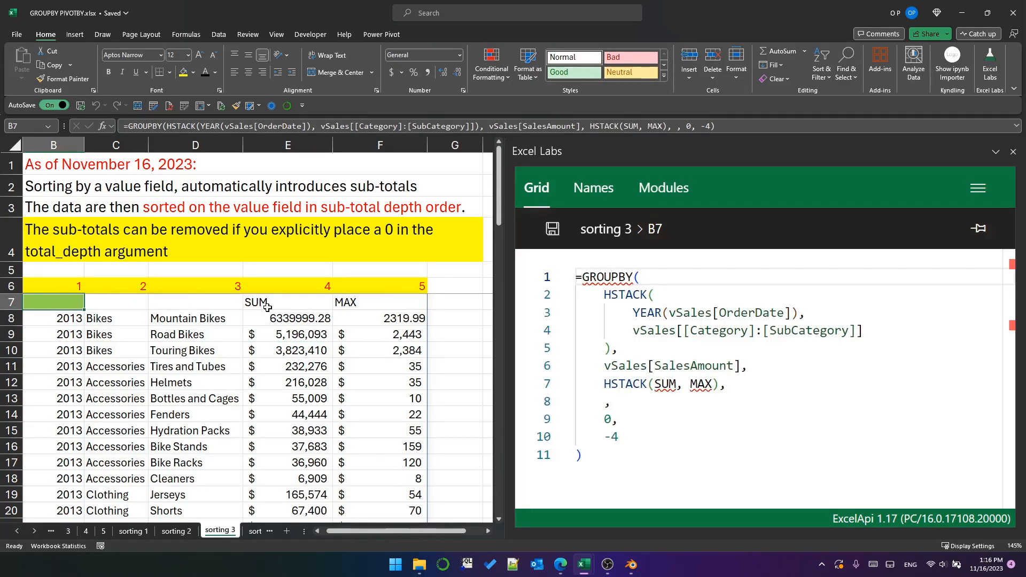
pyautogui.click(124, 531)
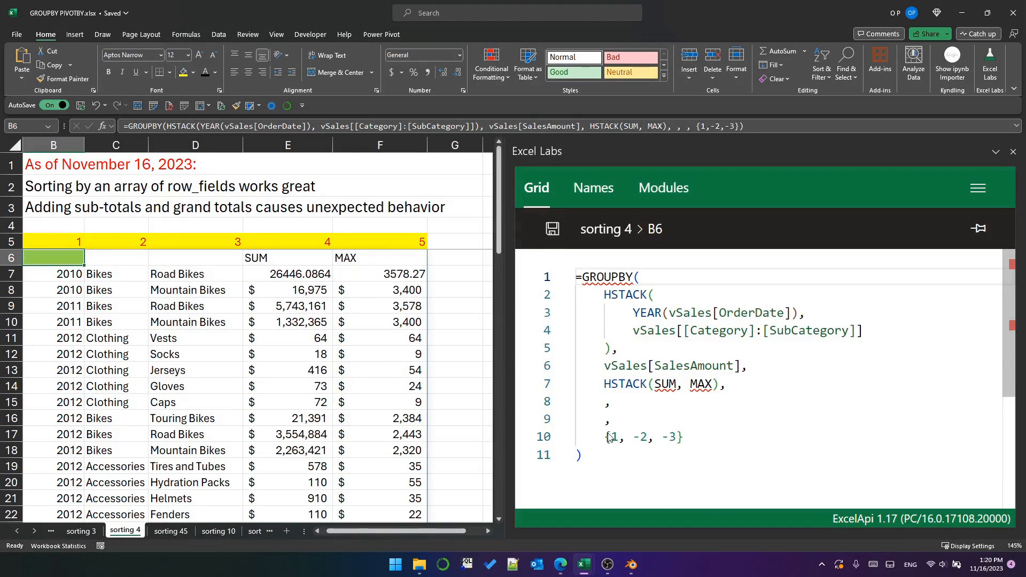
pyautogui.moveTo(648, 444)
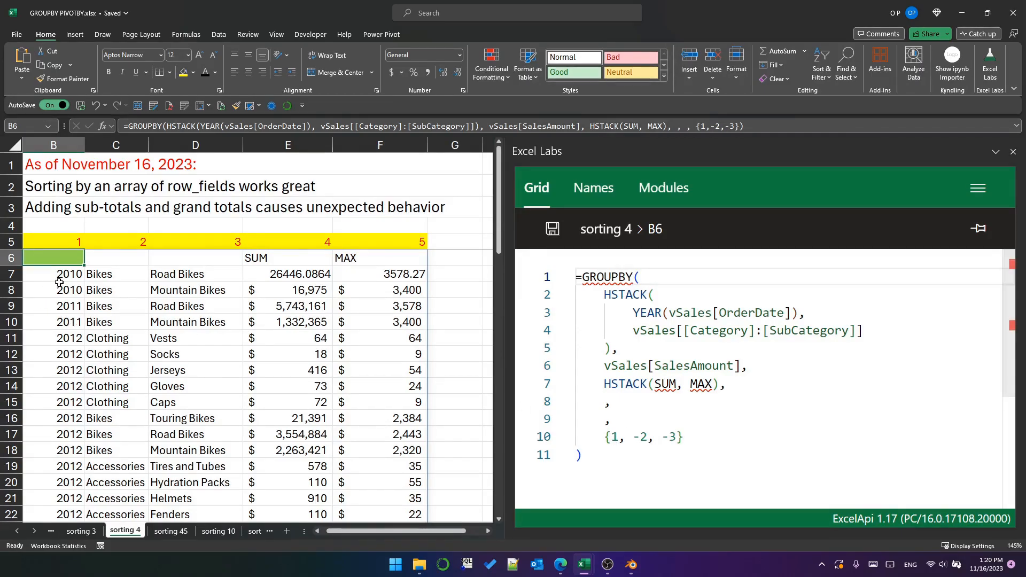
pyautogui.moveTo(61, 338)
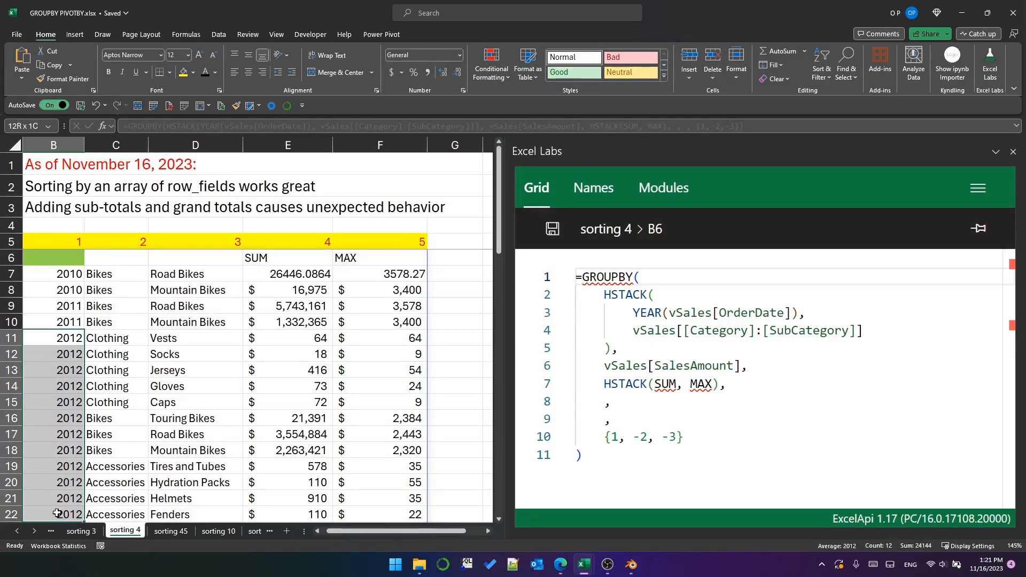
pyautogui.click(67, 338)
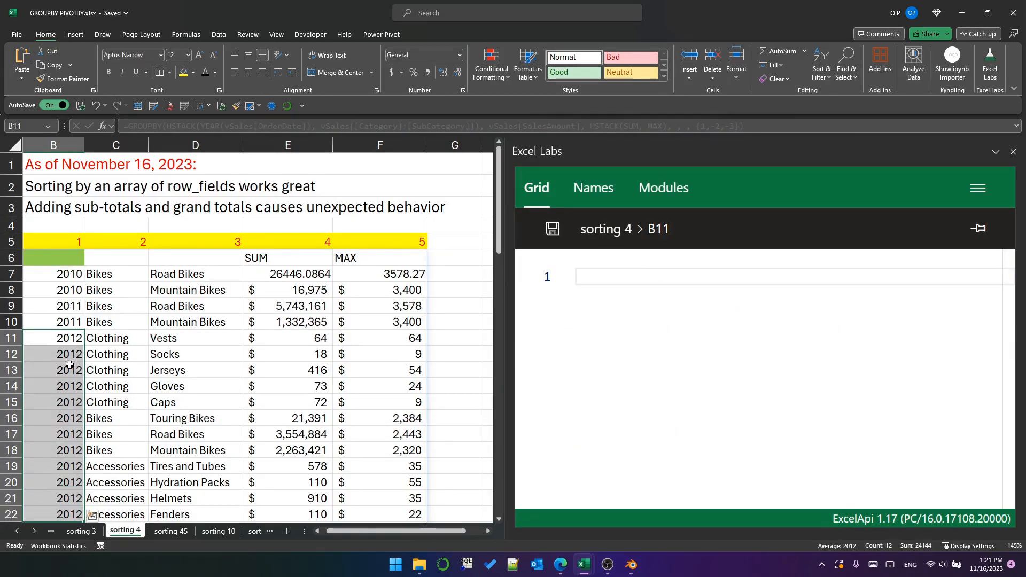
pyautogui.moveTo(102, 471)
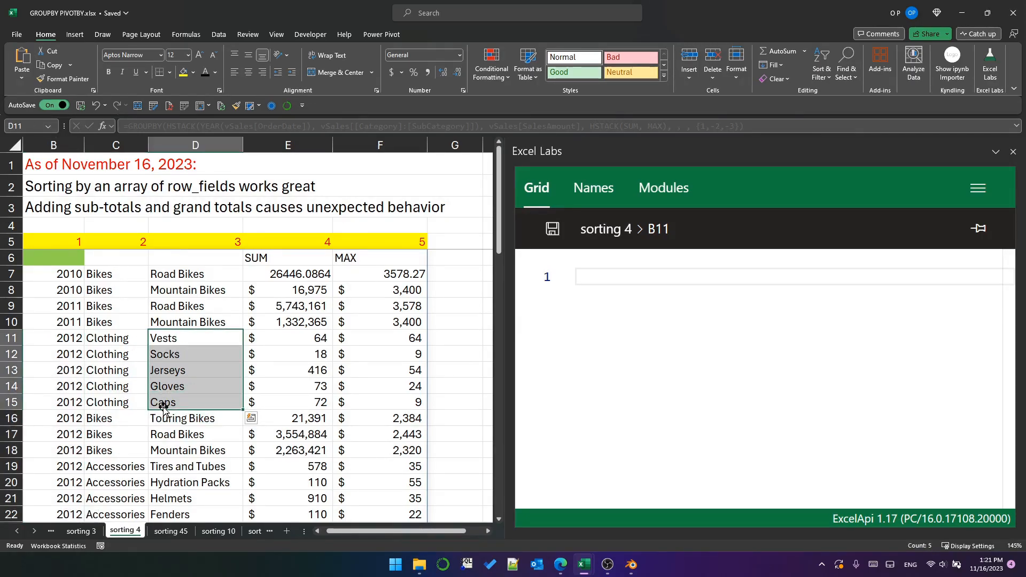
pyautogui.click(53, 257)
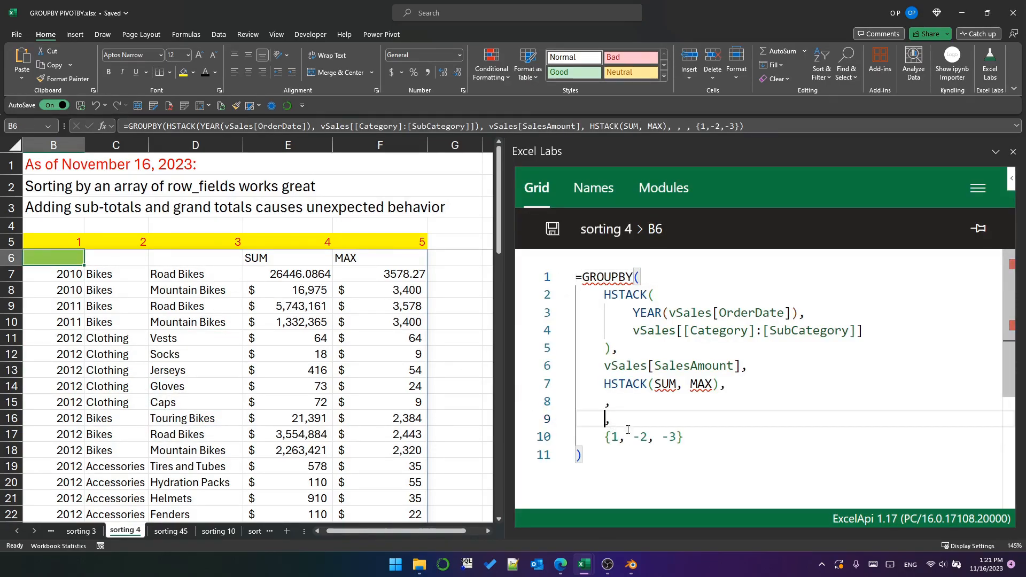
# - Enter -2 as the sorting 4 GROUPBY total_depth and select the new value
pyautogui.write('-2')
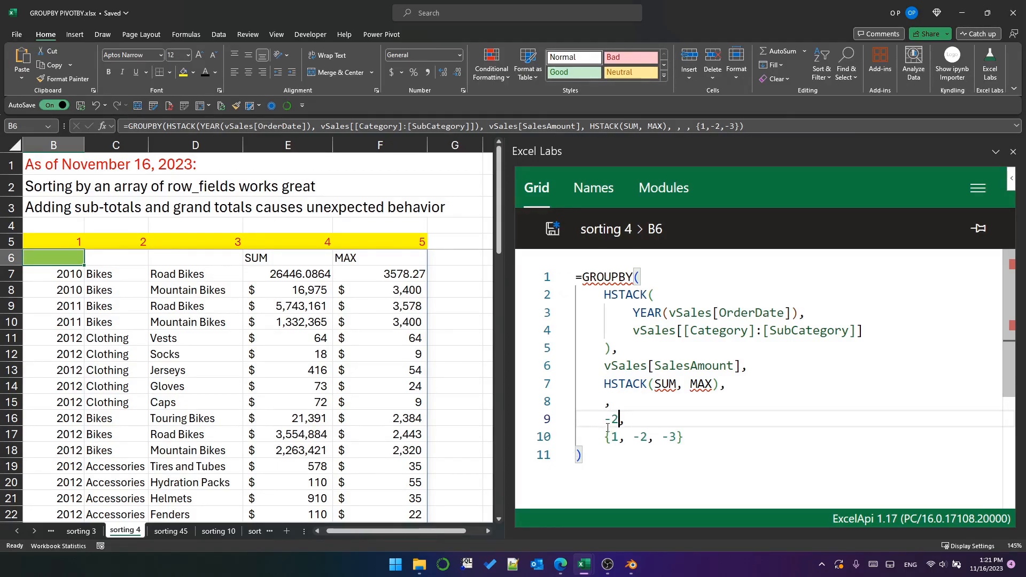
pyautogui.doubleClick(611, 419)
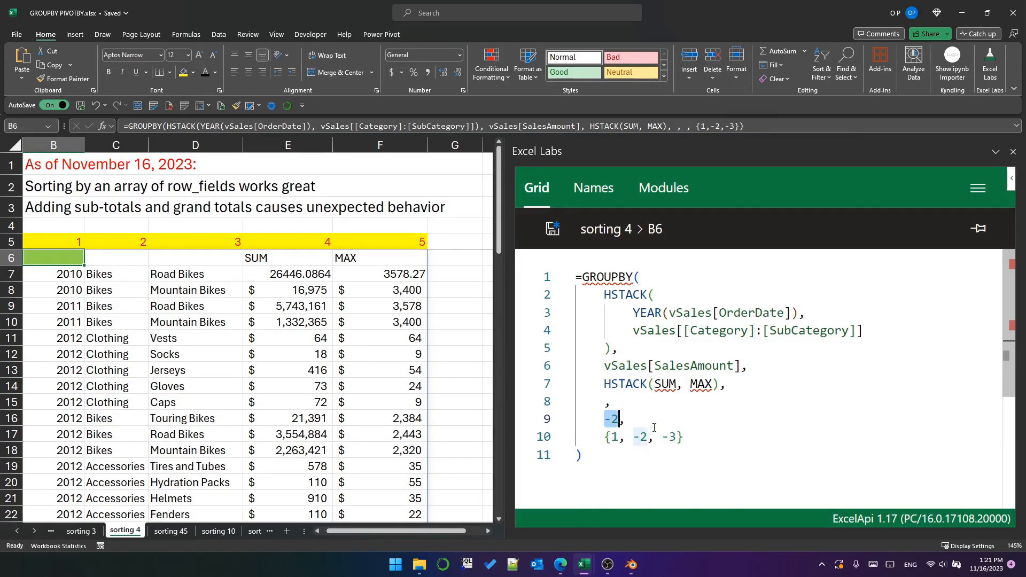
pyautogui.moveTo(370, 314)
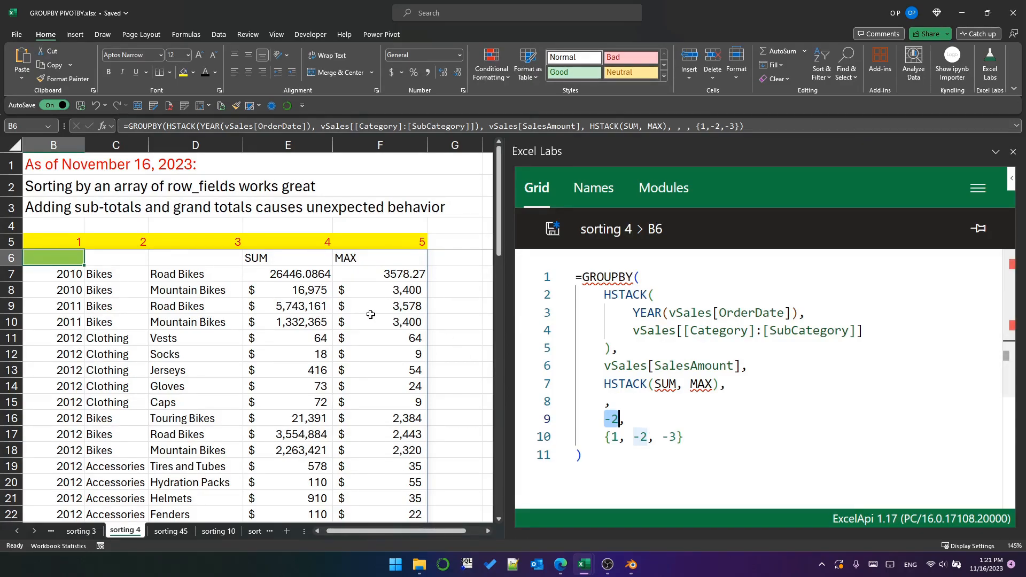
pyautogui.moveTo(330, 324)
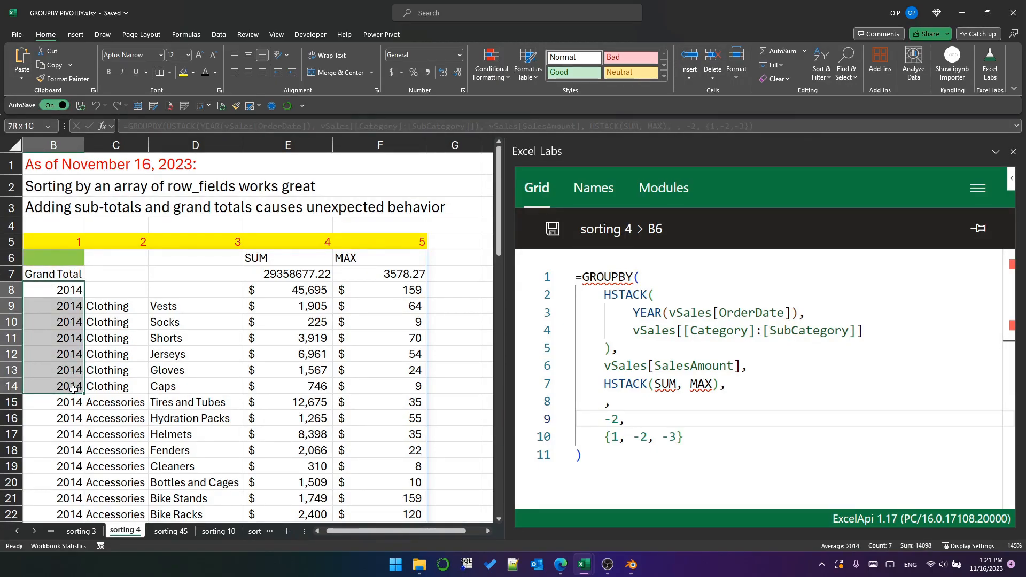
pyautogui.click(54, 289)
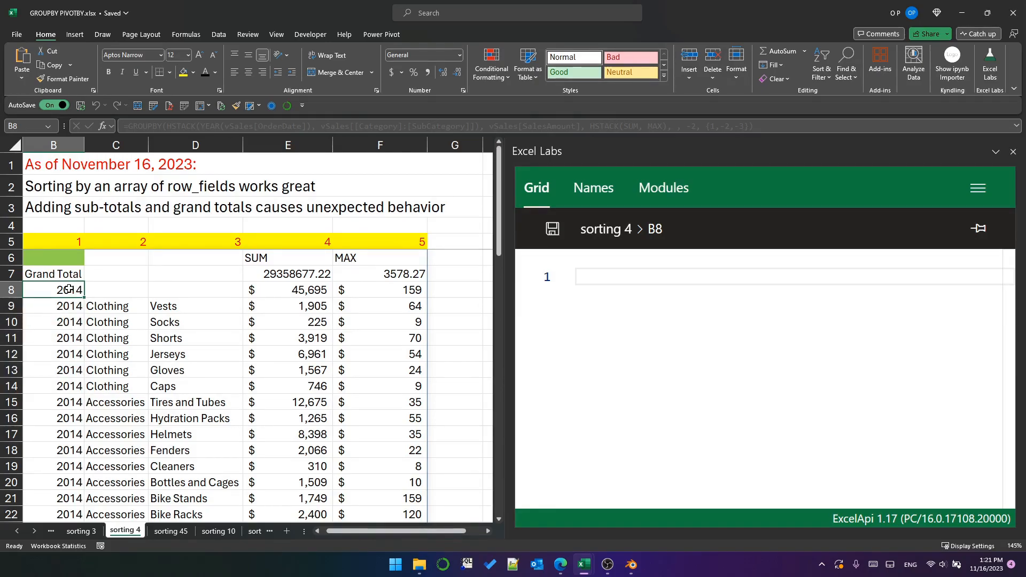
pyautogui.click(53, 257)
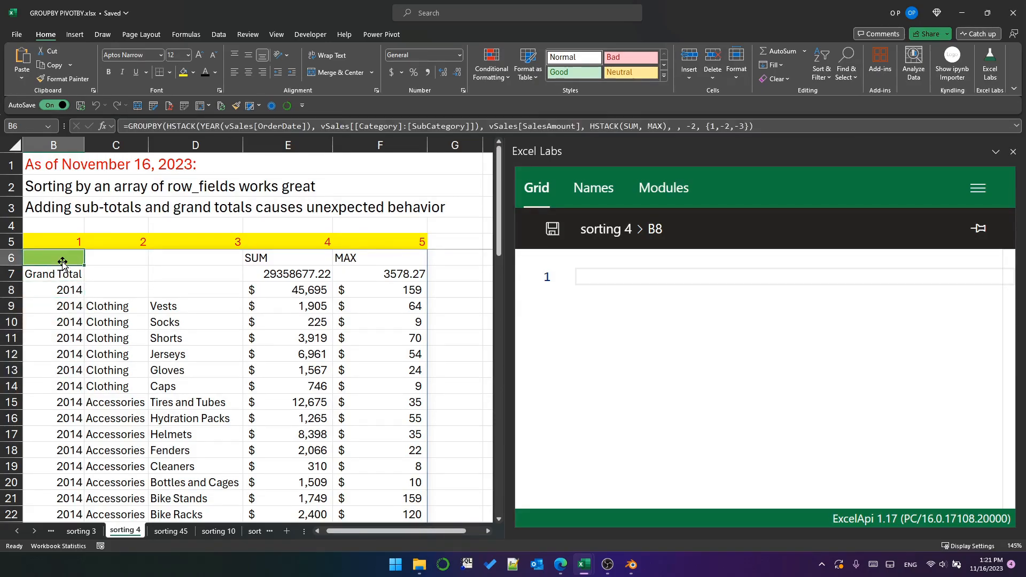
pyautogui.click(53, 256)
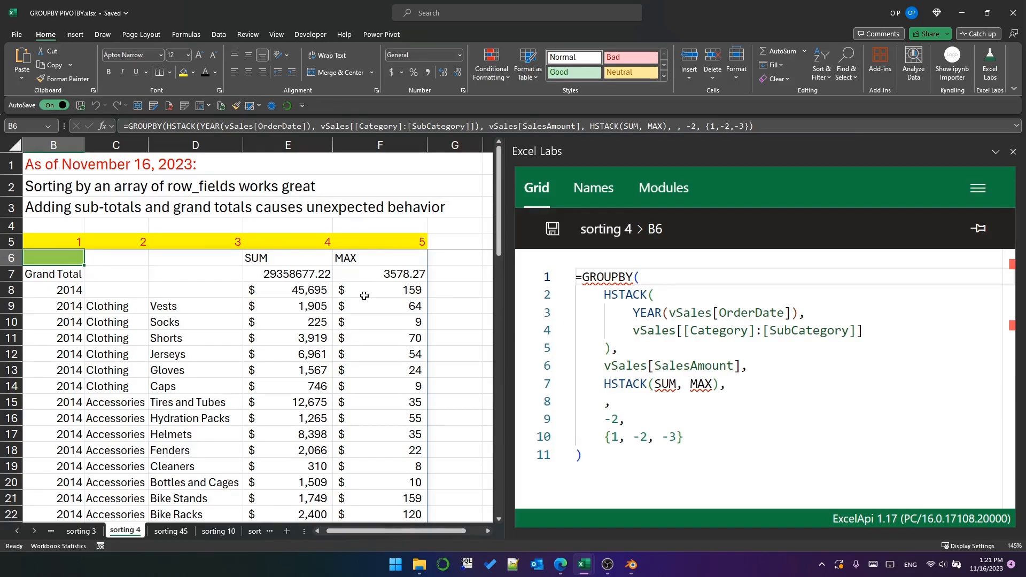
pyautogui.moveTo(308, 289)
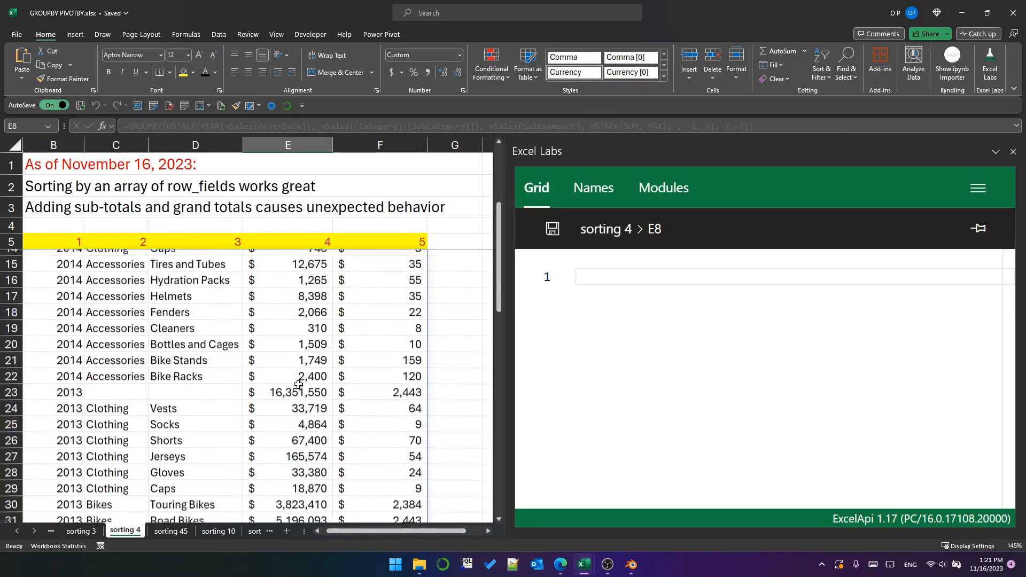
pyautogui.click(287, 385)
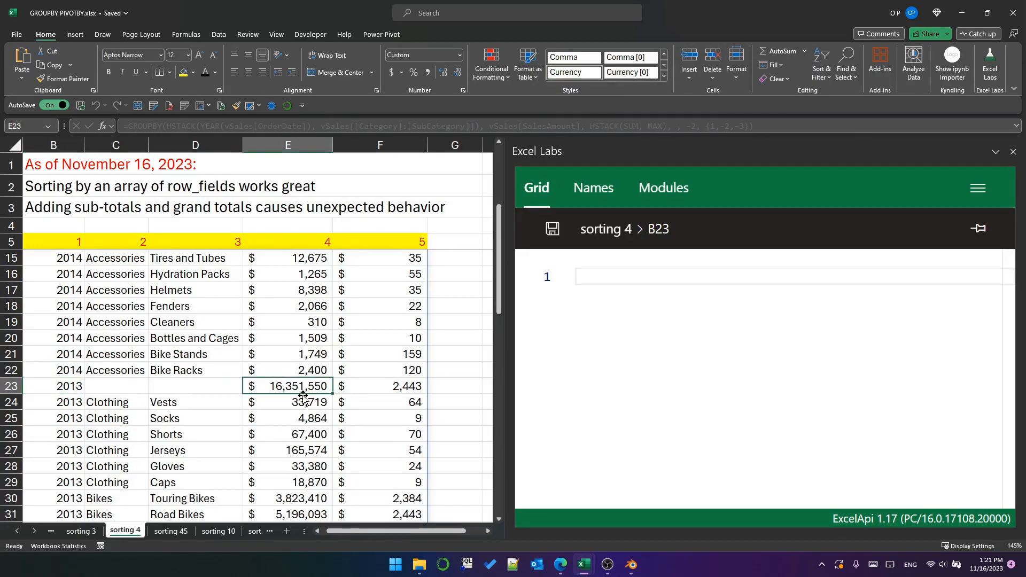
pyautogui.scroll(-3)
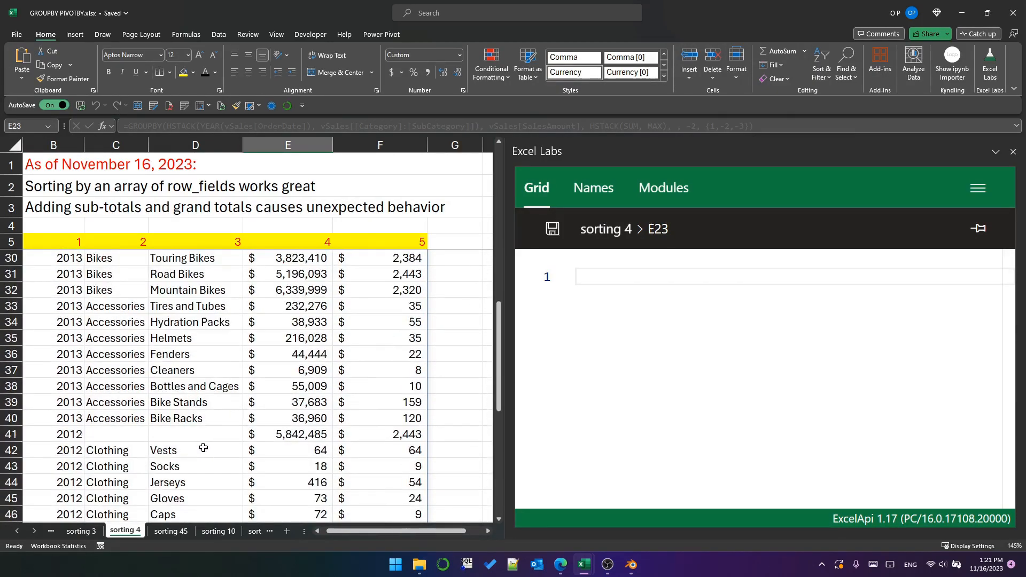
pyautogui.click(286, 434)
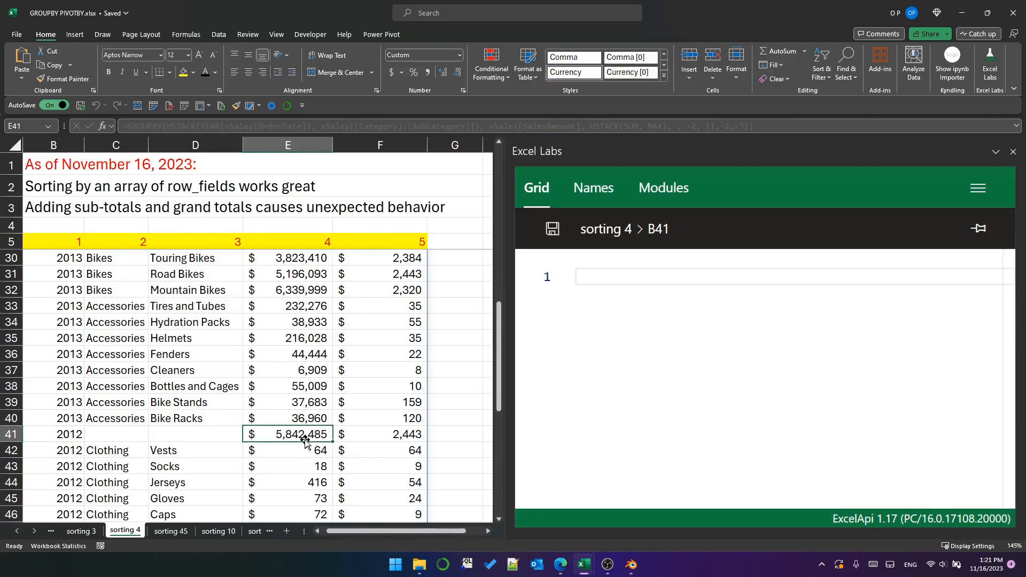
pyautogui.scroll(3)
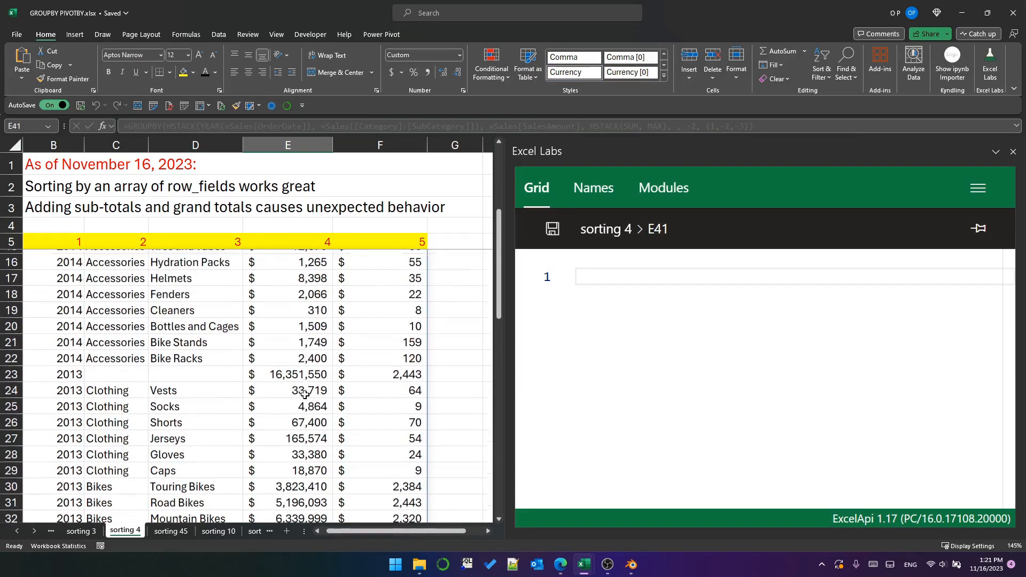
pyautogui.scroll(3)
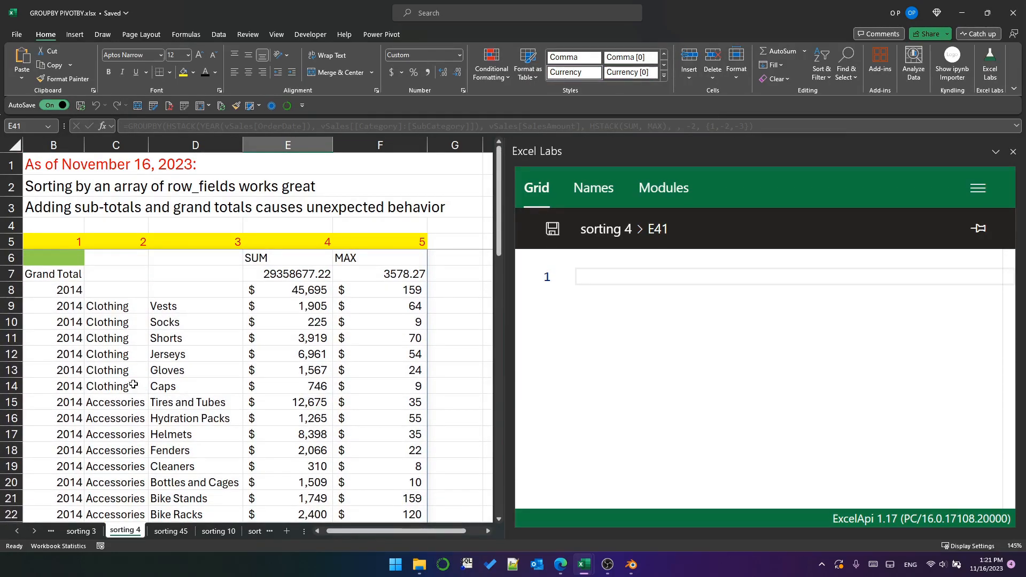
pyautogui.click(53, 257)
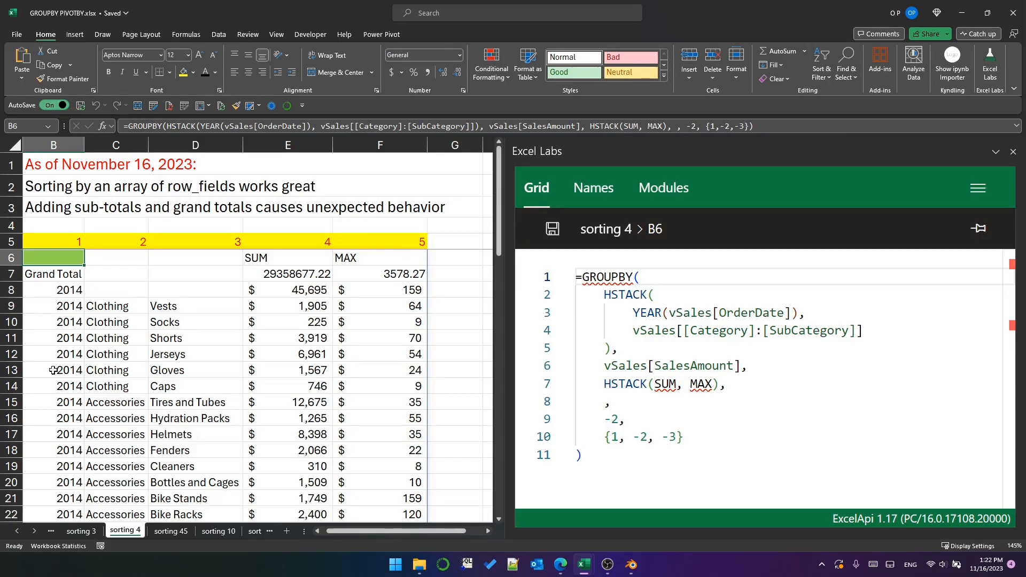
pyautogui.moveTo(187, 317)
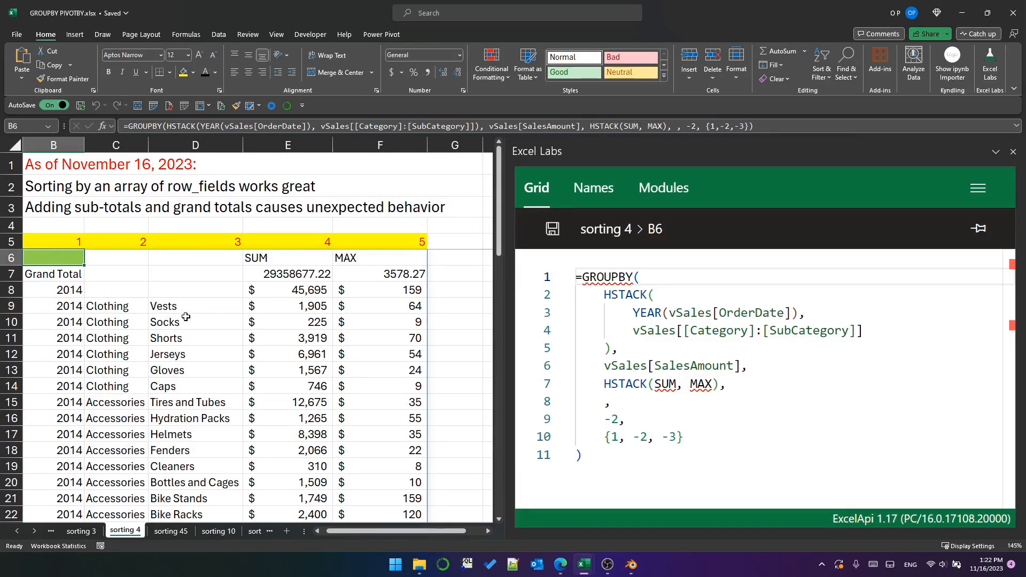
pyautogui.moveTo(197, 338)
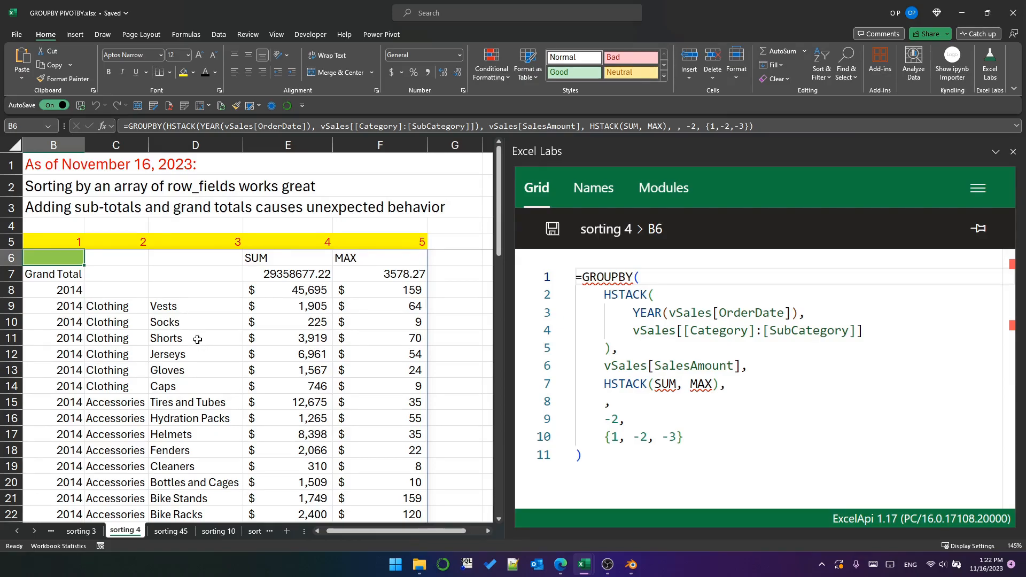